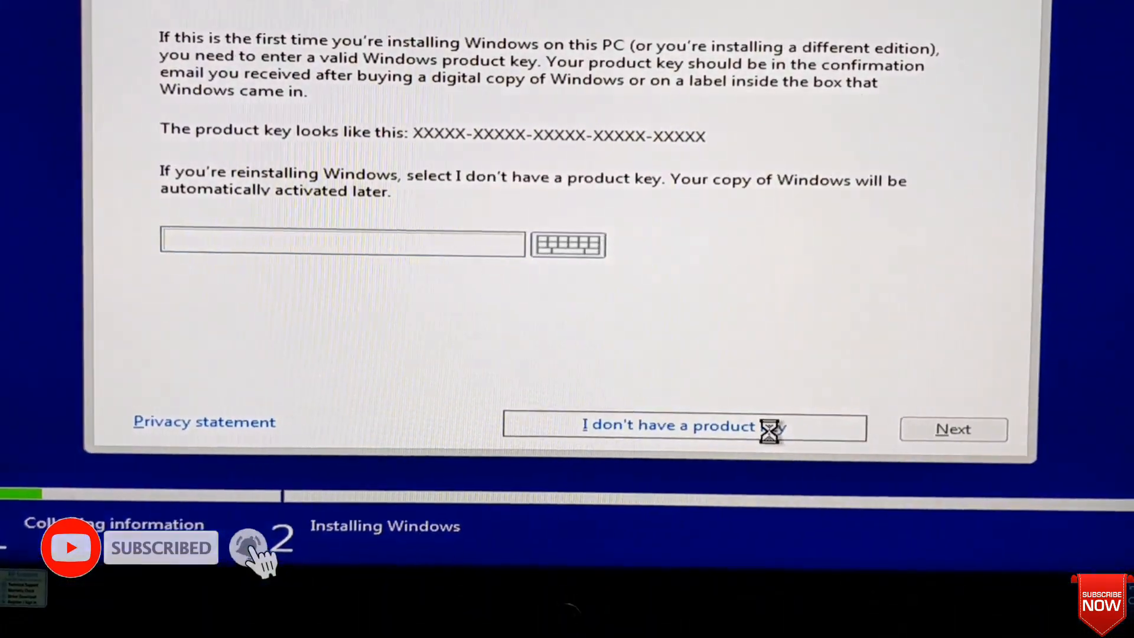
- Continue without a product key and choose the Windows 10 Pro edition
click(668, 425)
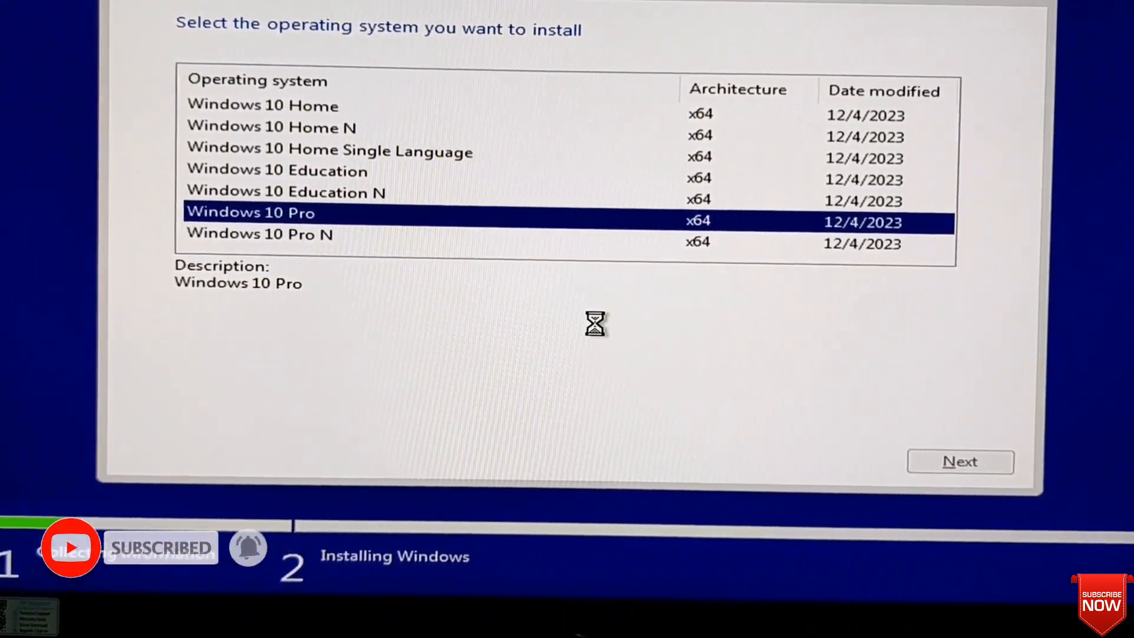
click(960, 462)
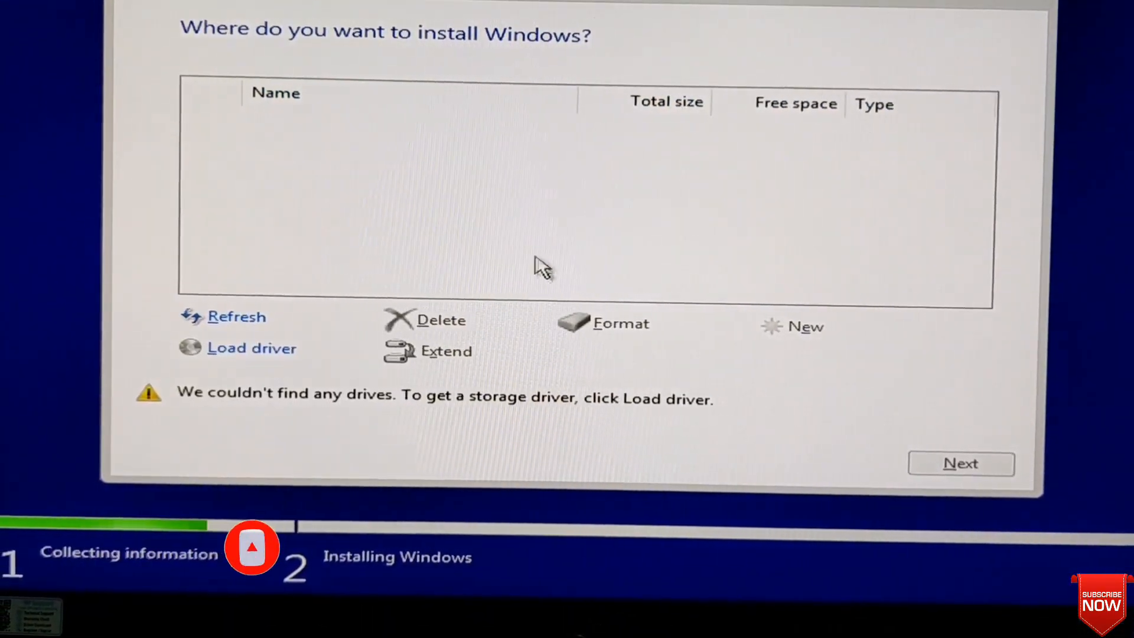
mouse_move(485, 559)
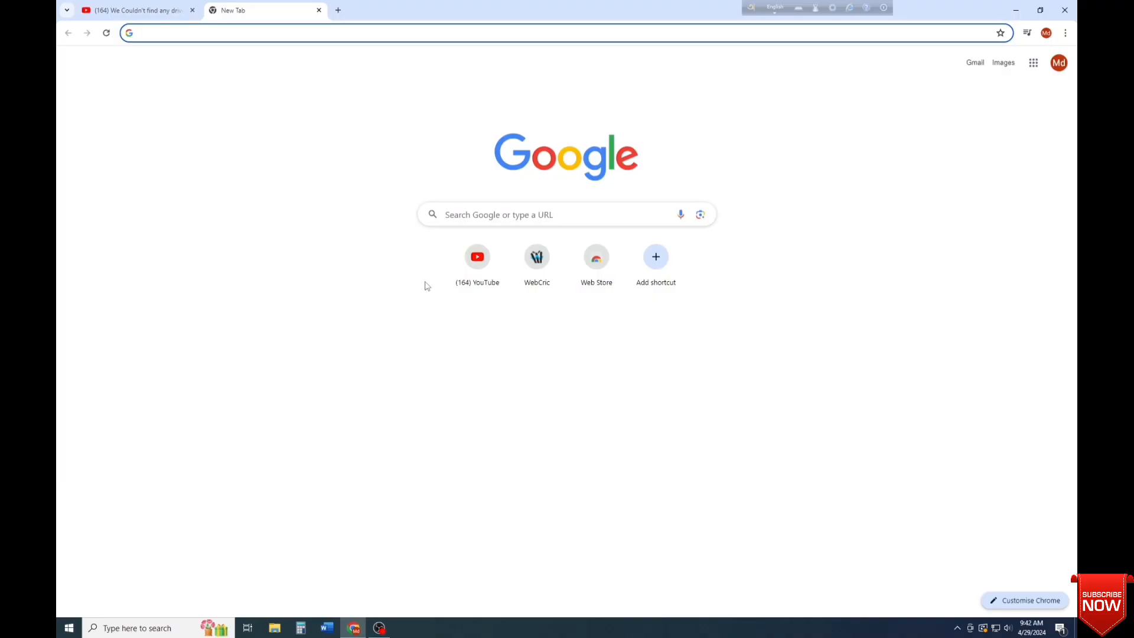
- Search Google for 'hp proone 240' and open the support.hp.com ProOne 240 G9 result
text(hp proone 240)
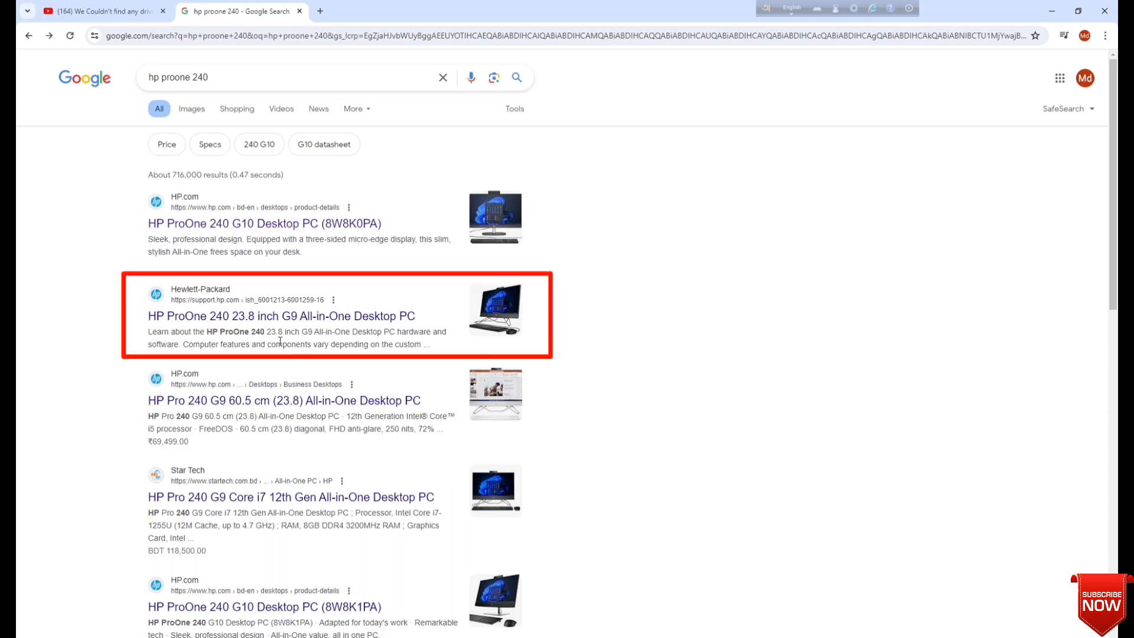
click(295, 316)
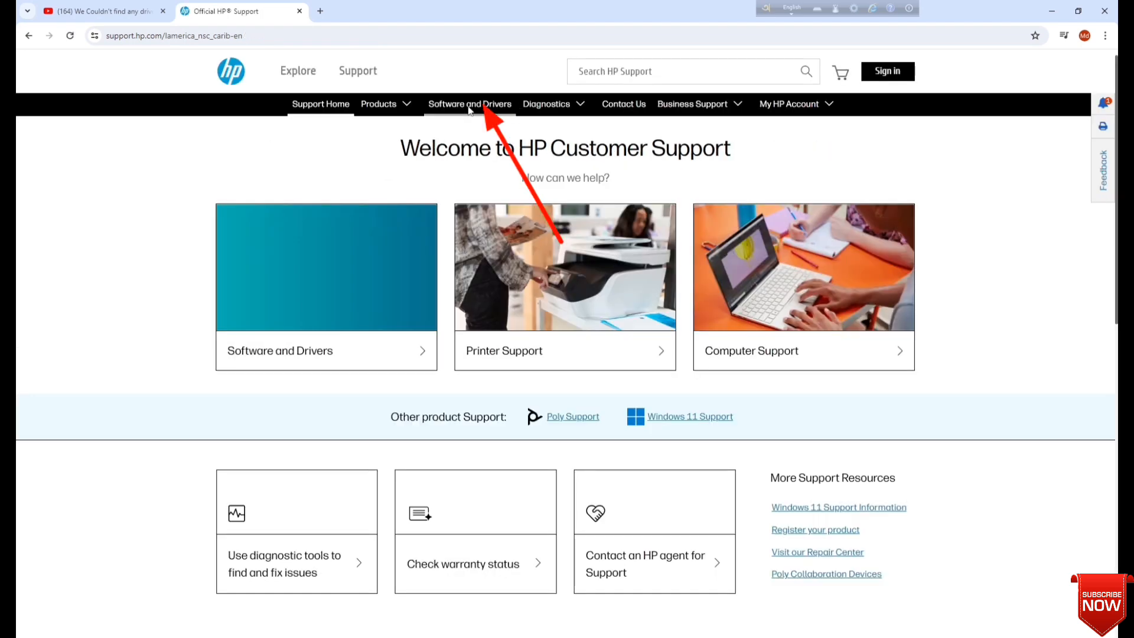
- Go to Software and Drivers and choose Desktop as the product type
click(469, 104)
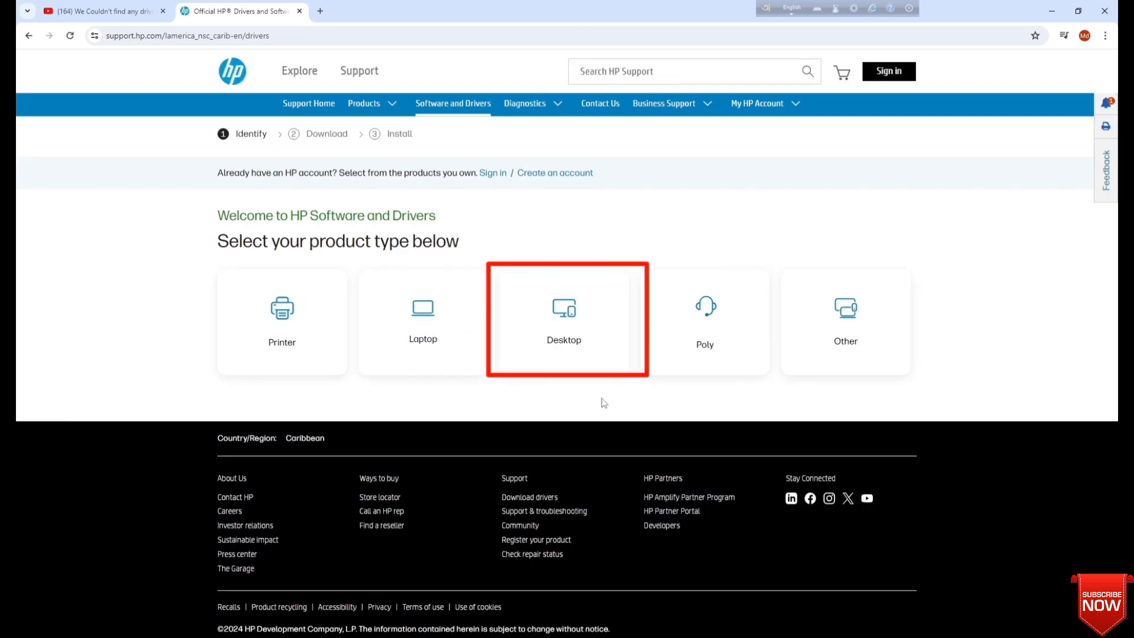
mouse_move(563, 333)
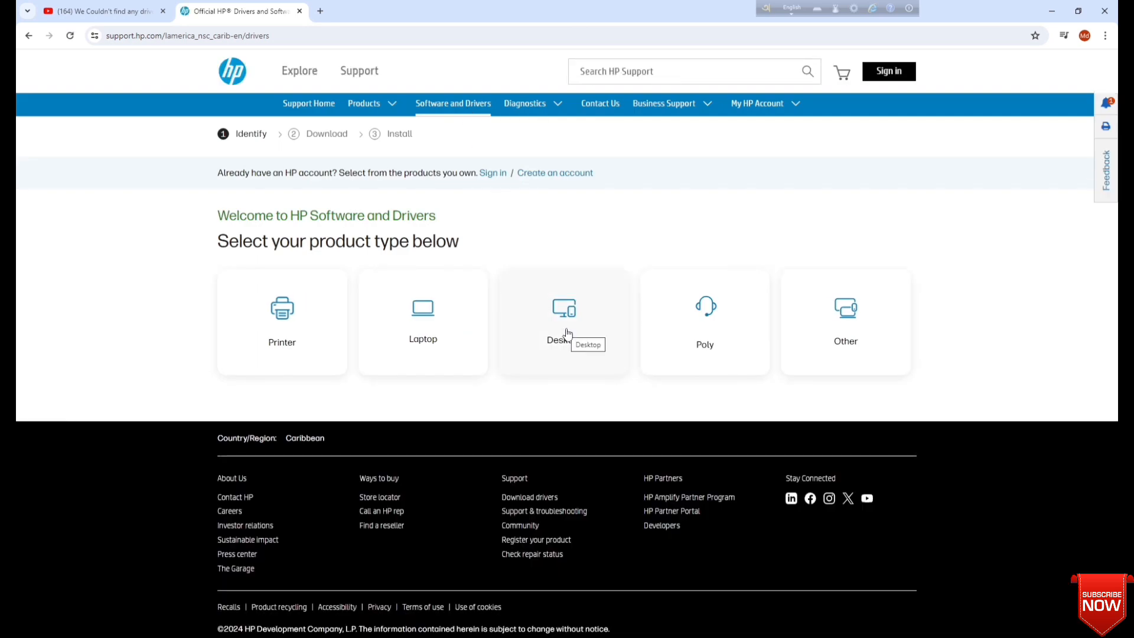
click(563, 321)
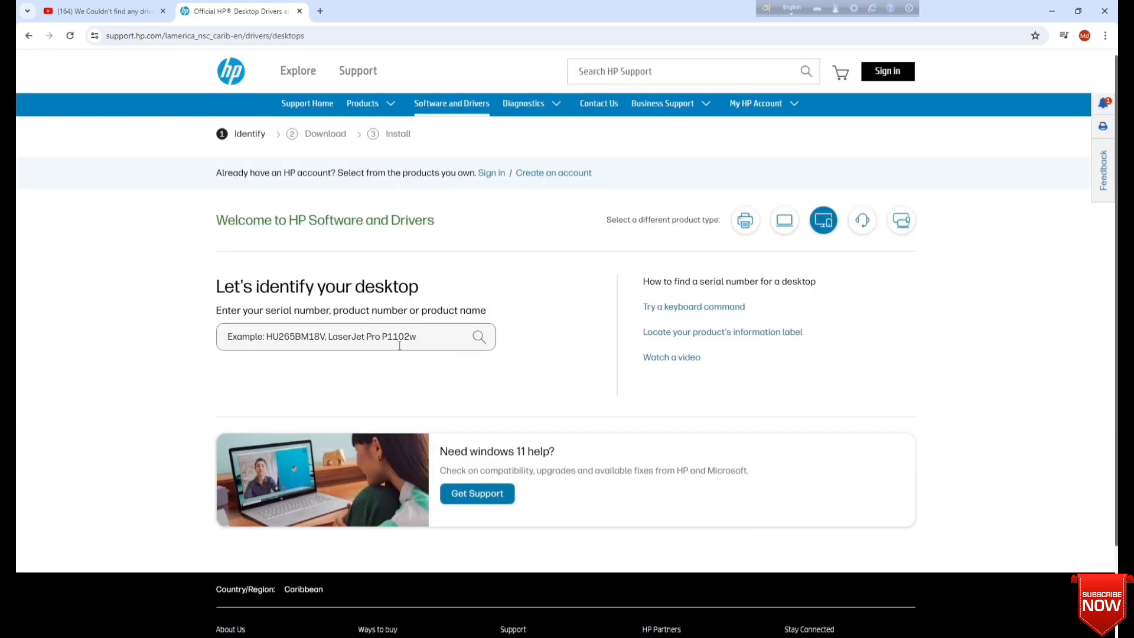
- Look up the desktop by entering its serial number in the search box
click(354, 337)
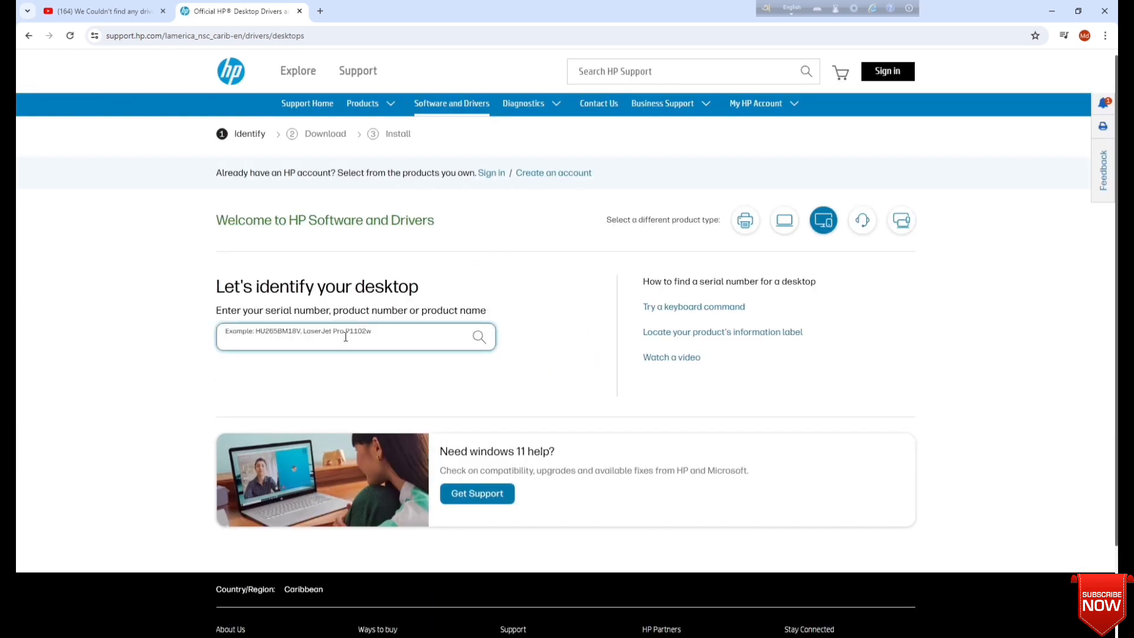
text(8)
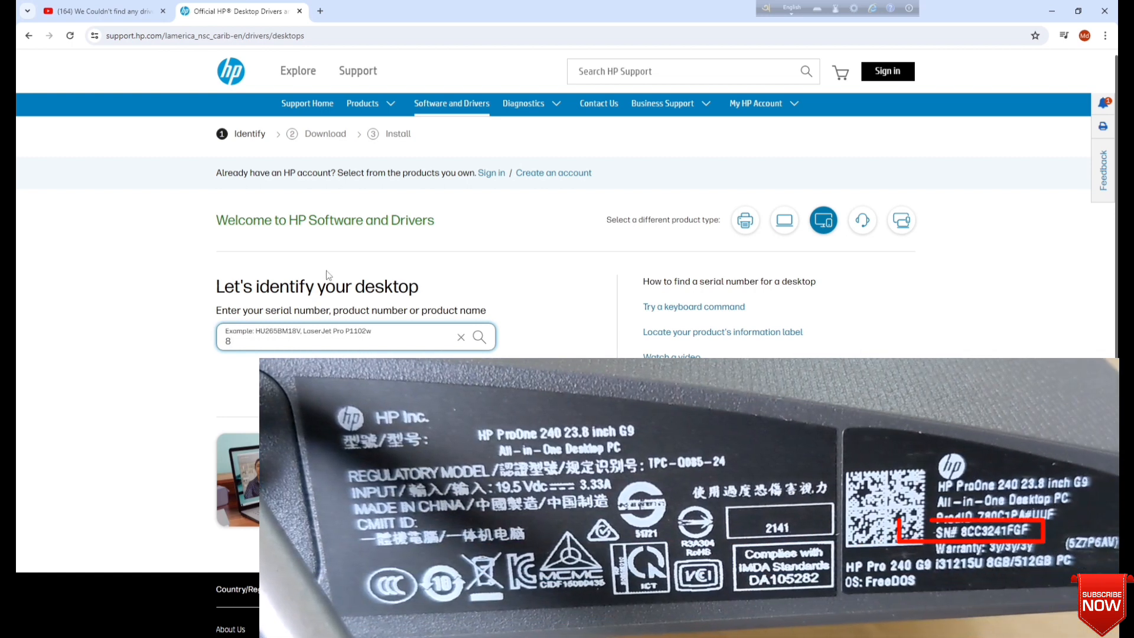
text(cc3241)
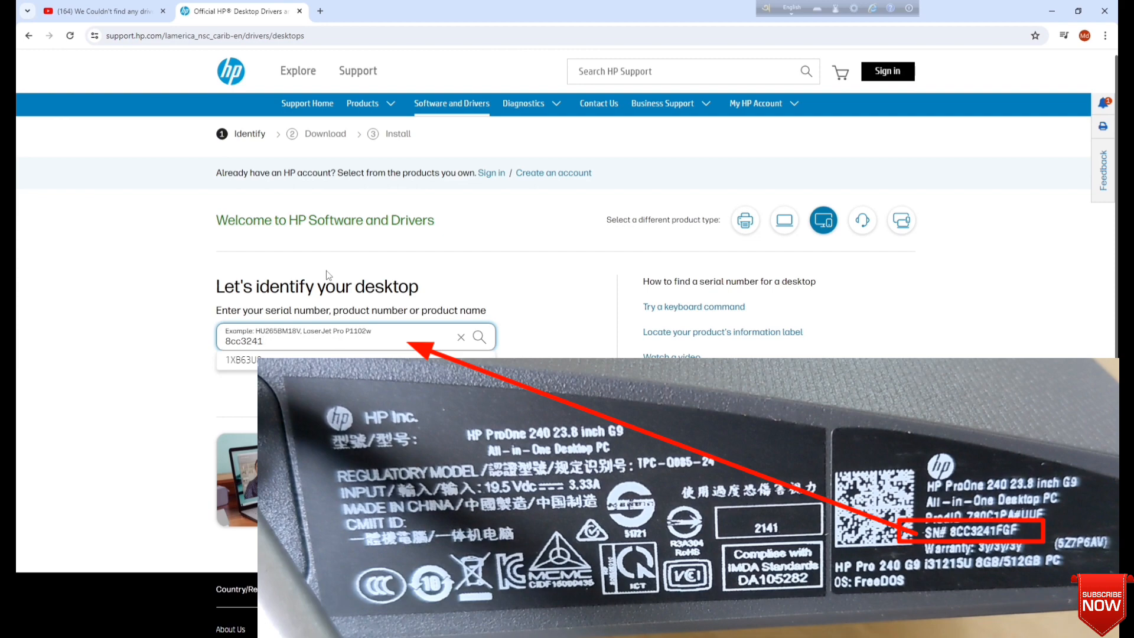
text(f)
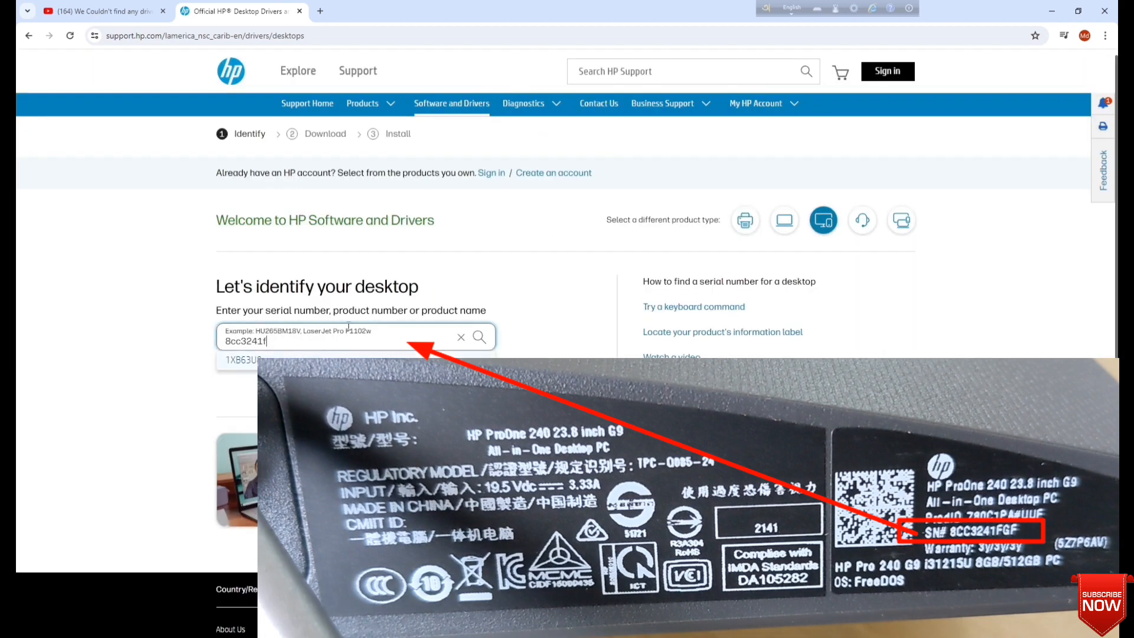
text(gf)
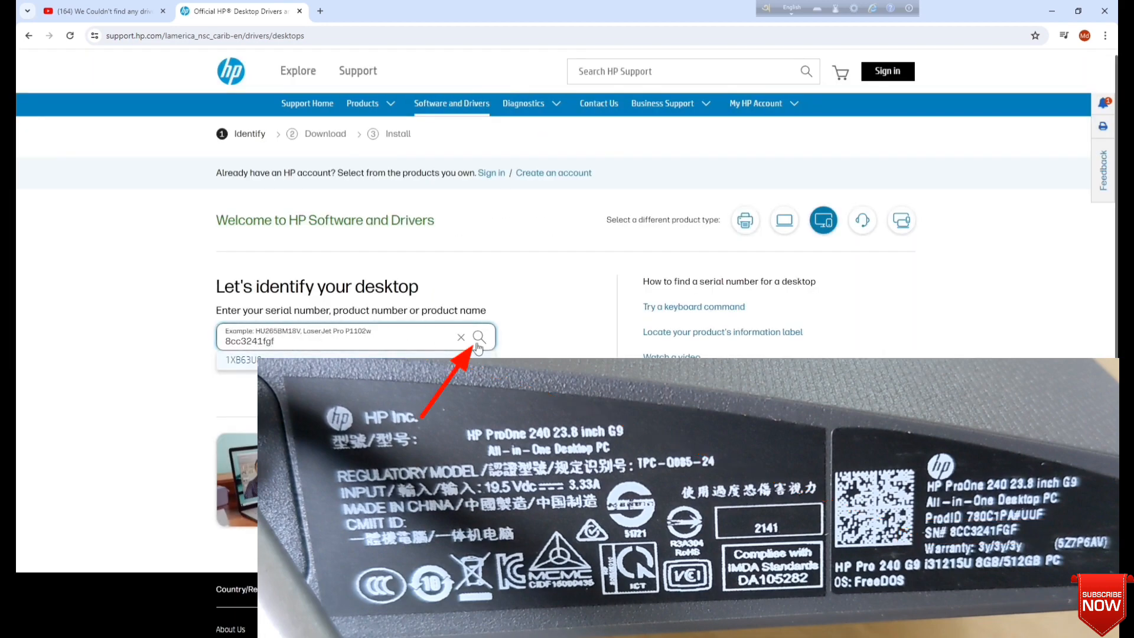
click(478, 337)
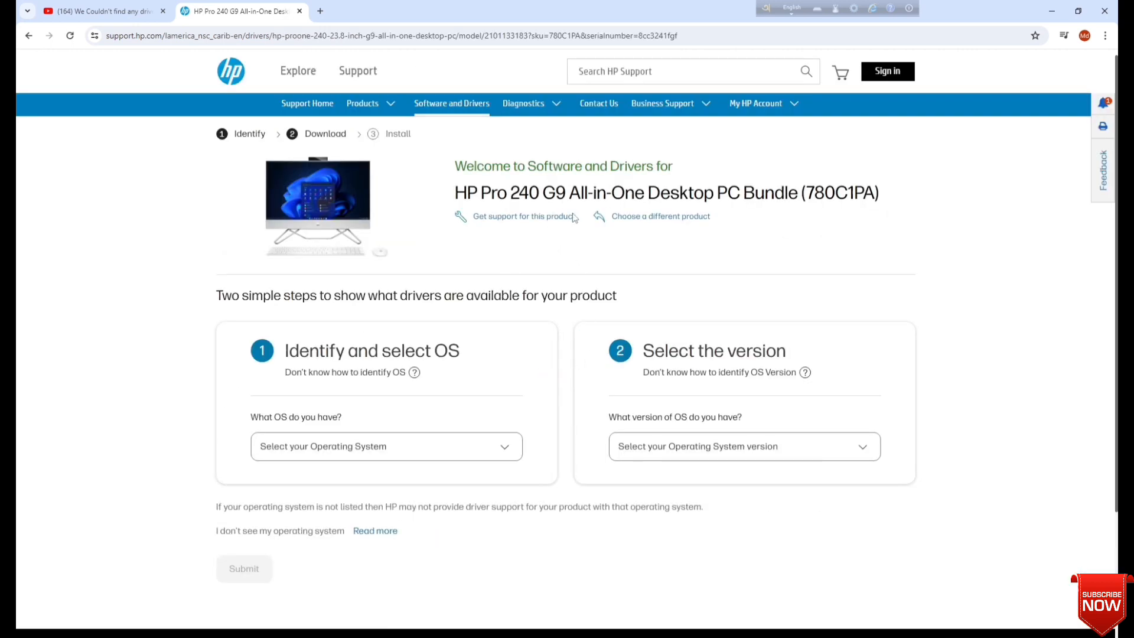
- Select Windows 10 and Windows 10 (64-bit) and submit to list the drivers
scroll(down, 3)
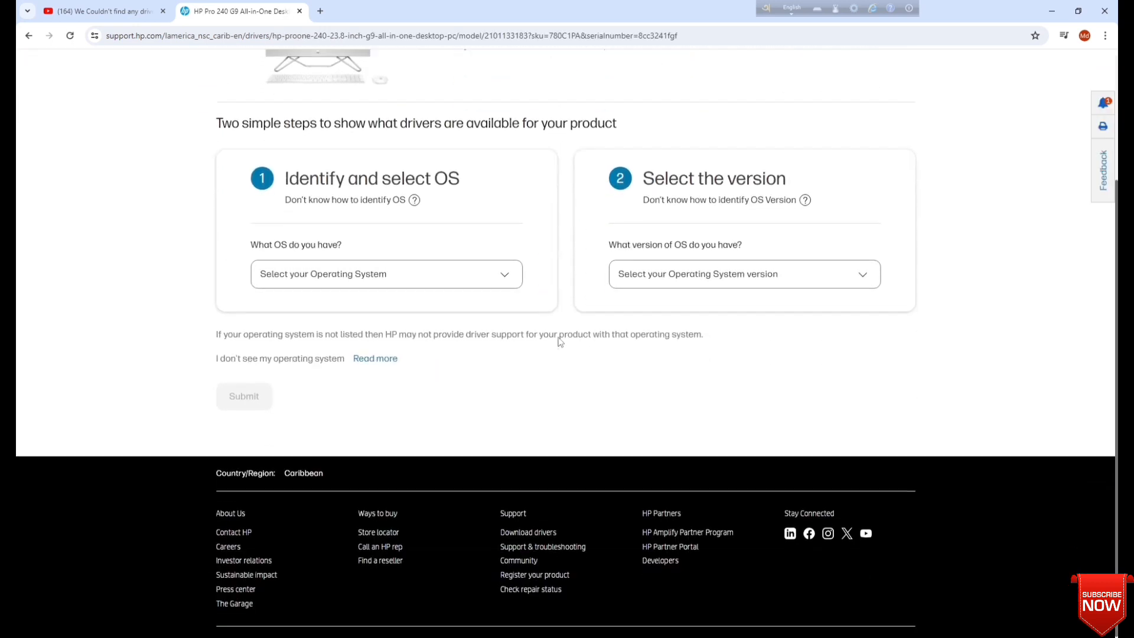
click(385, 273)
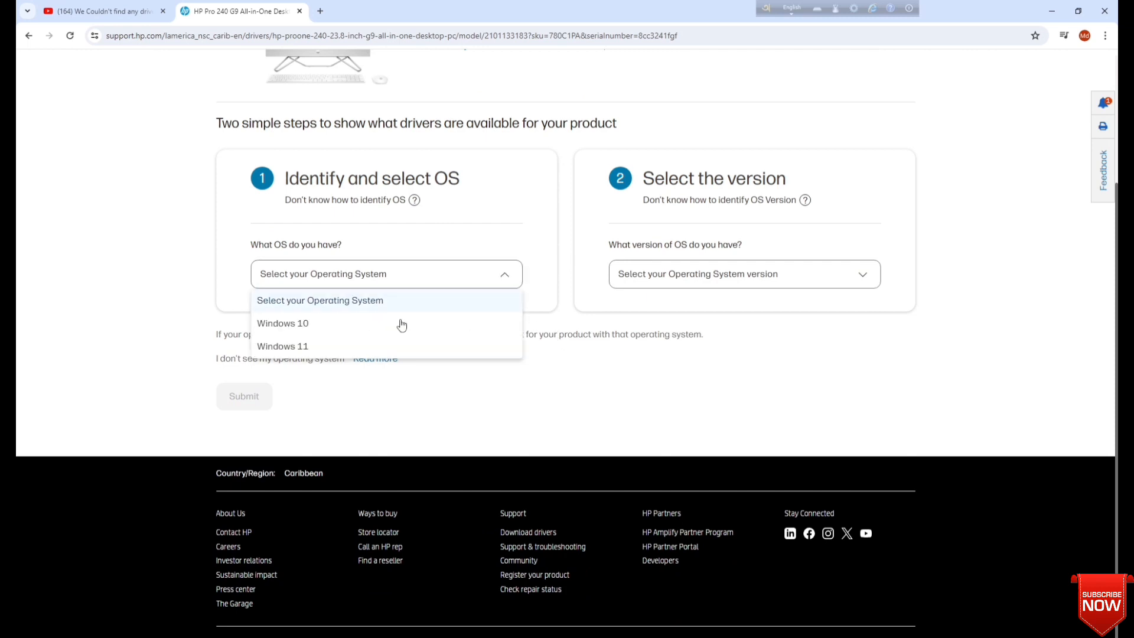
click(283, 323)
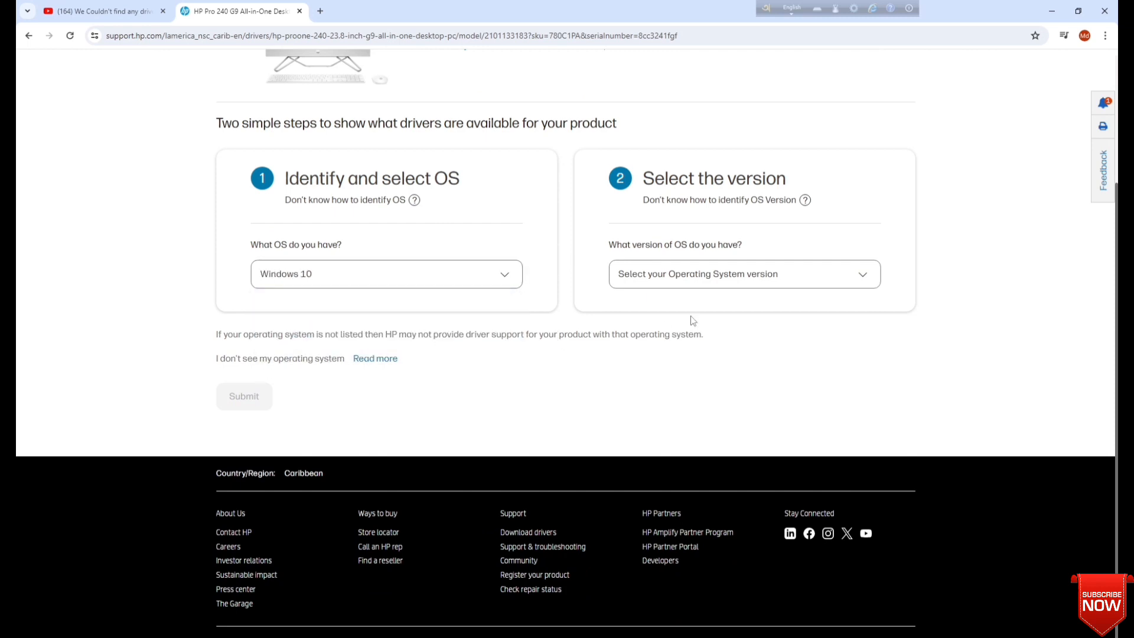
click(743, 273)
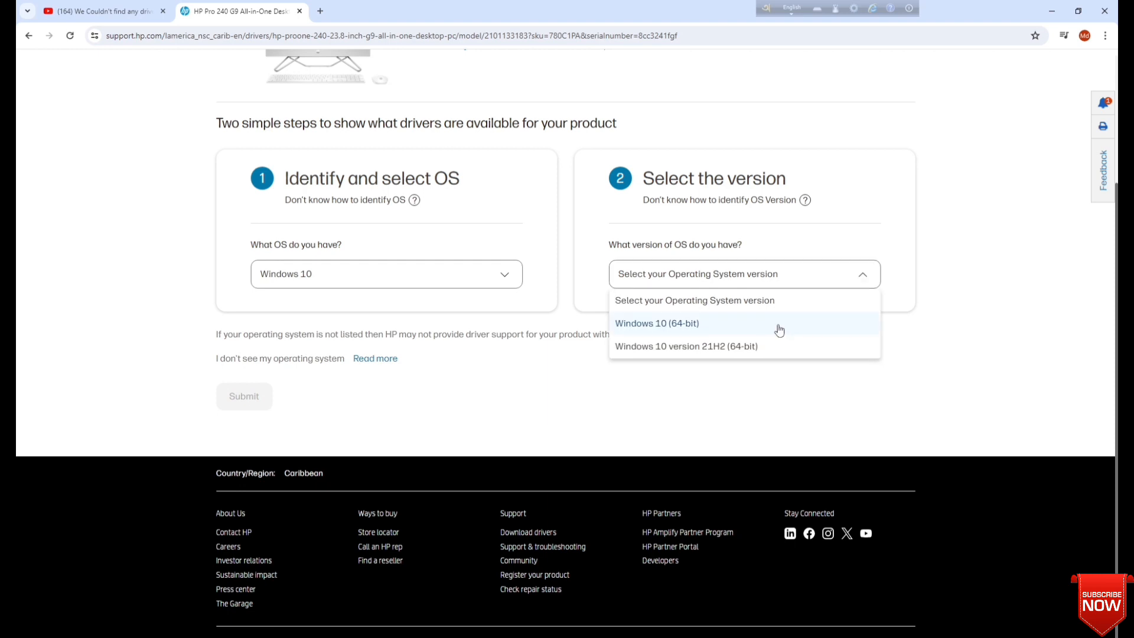
click(657, 323)
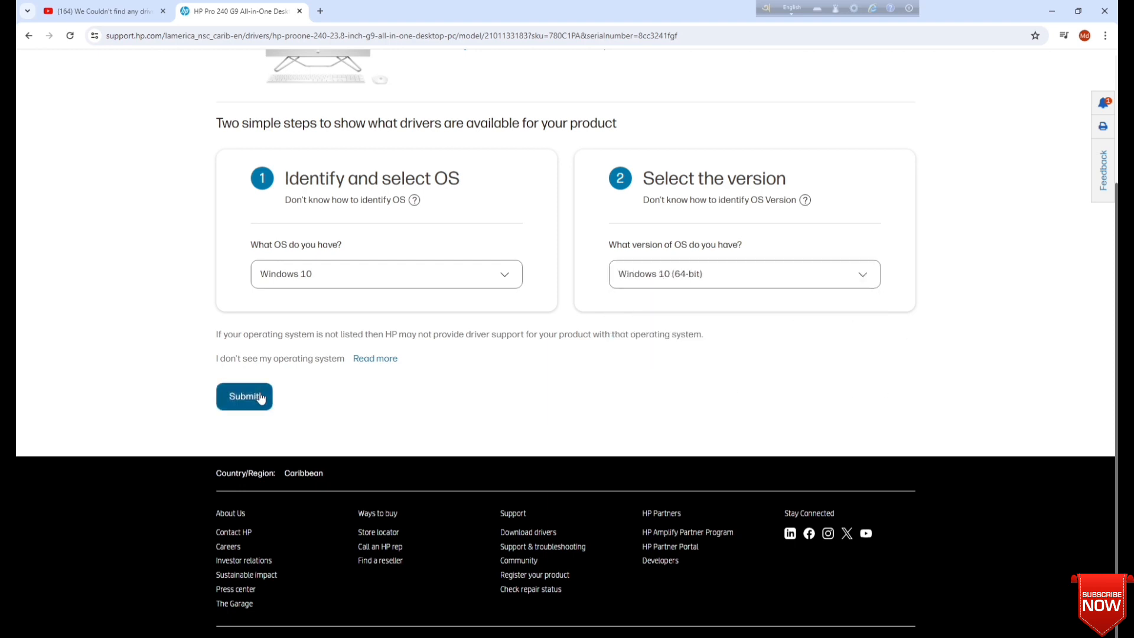
click(243, 395)
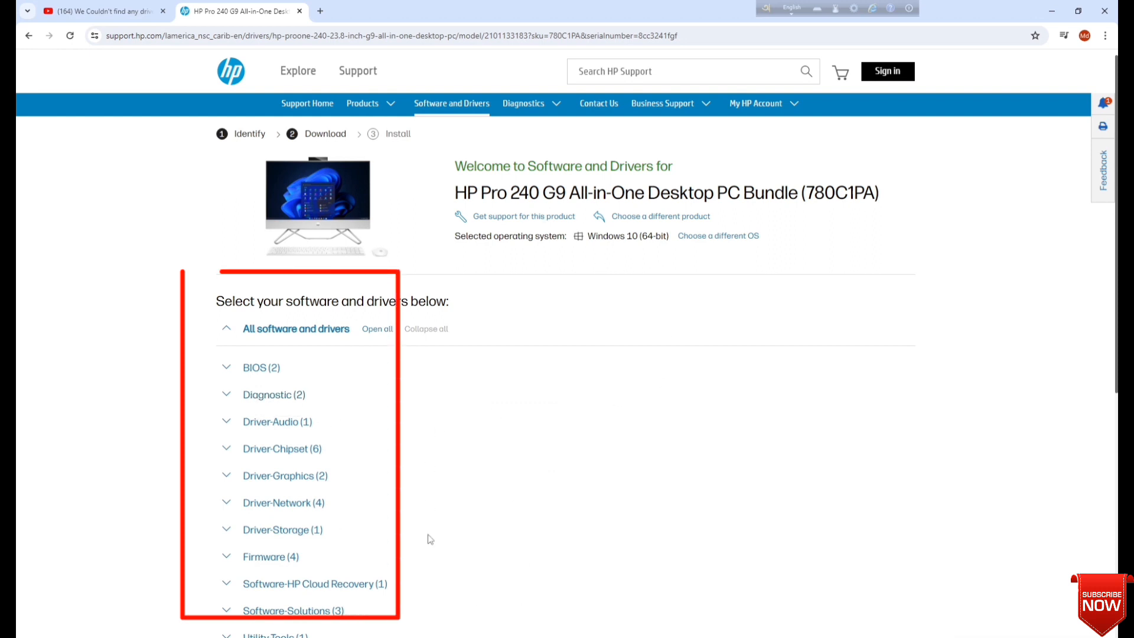
- Expand Driver-Storage and download the Intel Rapid Storage Technology driver
scroll(down, 3)
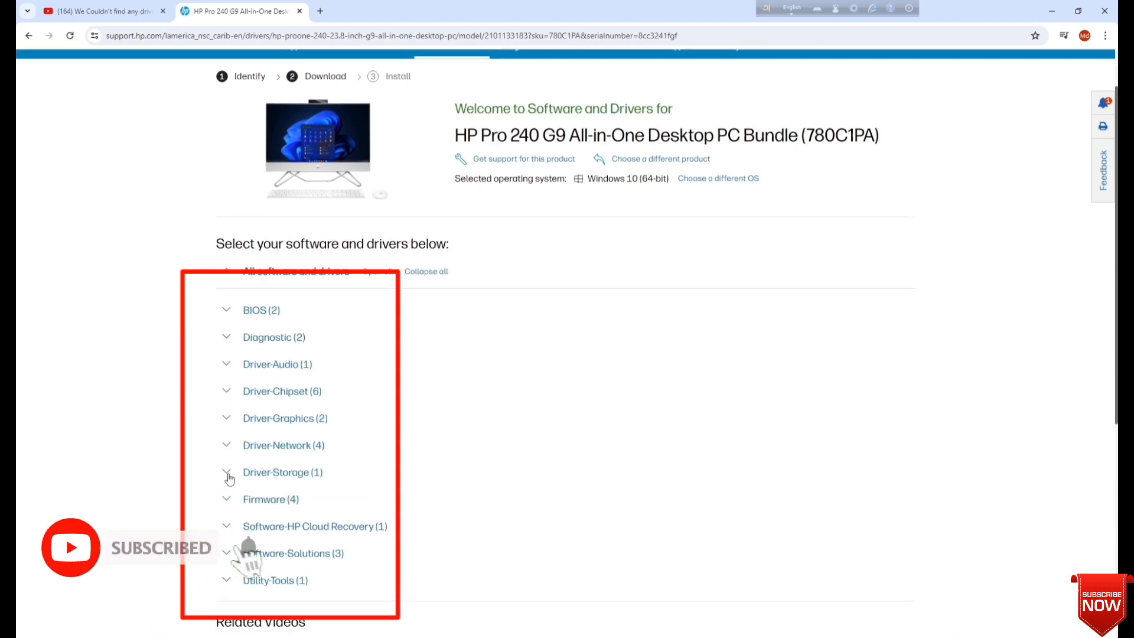
click(226, 472)
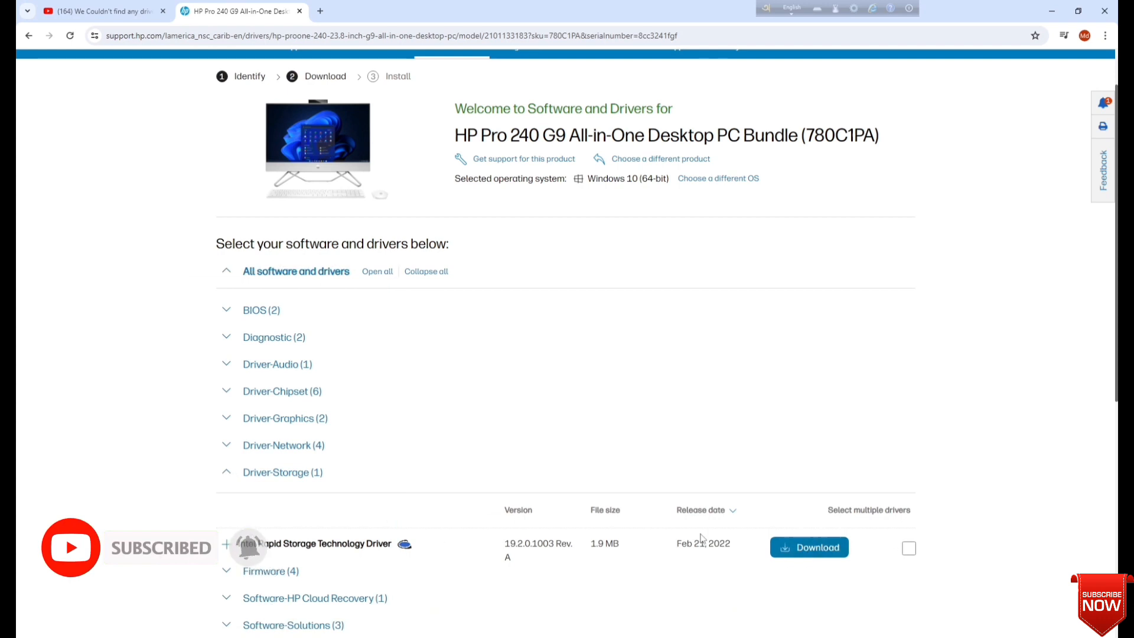
click(807, 547)
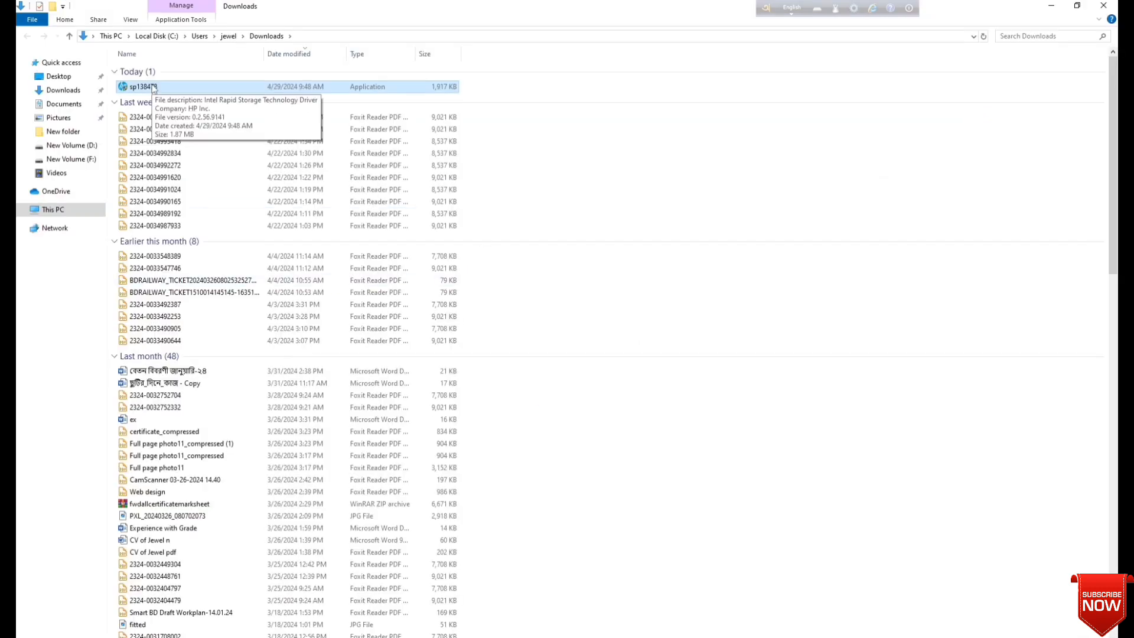
mouse_move(1050, 12)
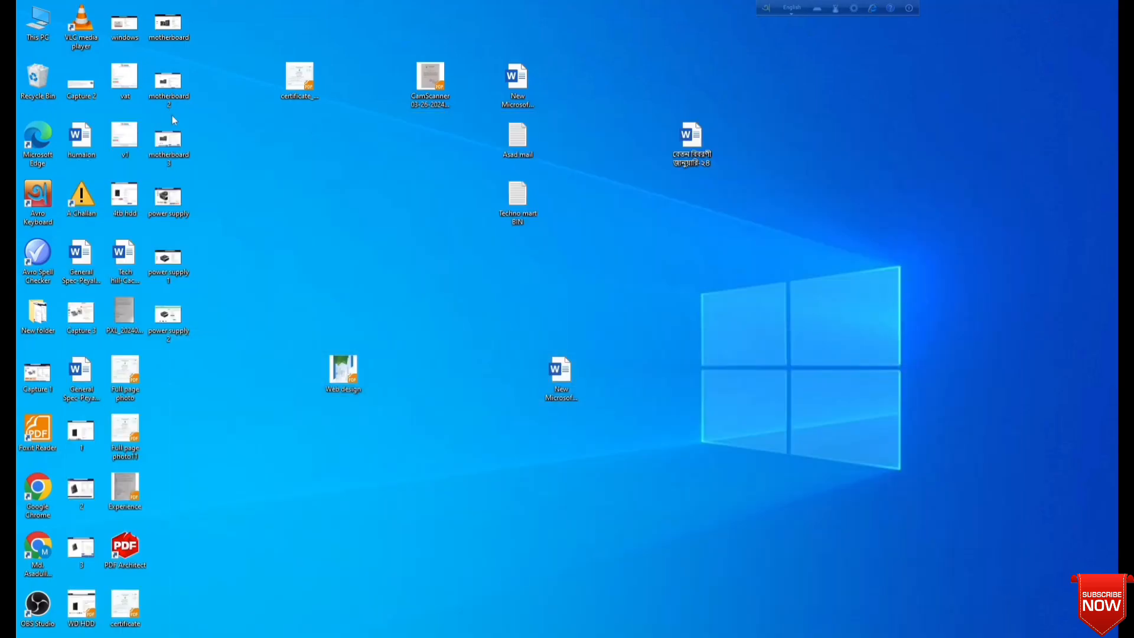
- Open This PC and go into the ESD-USB (H:) drive
double_click(37, 21)
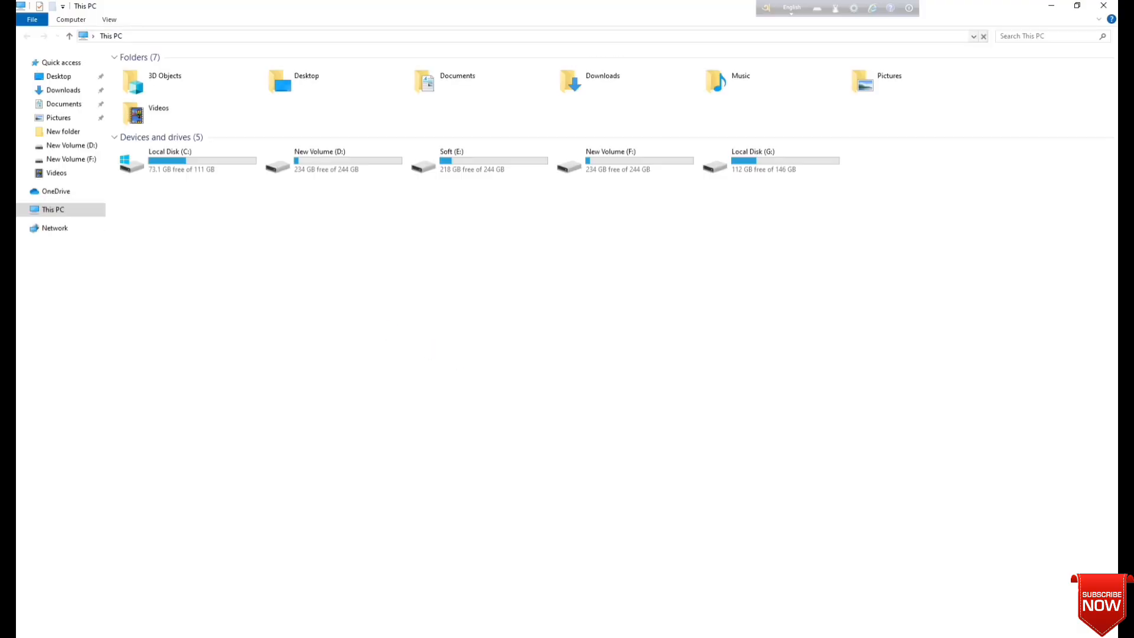
right_click(700, 269)
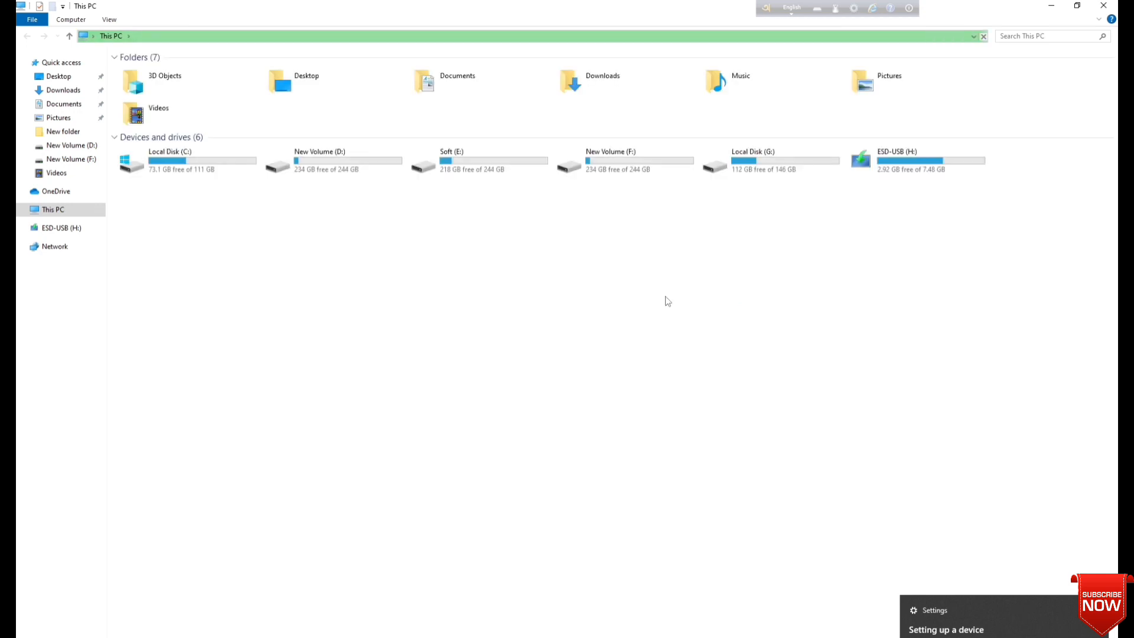
click(914, 161)
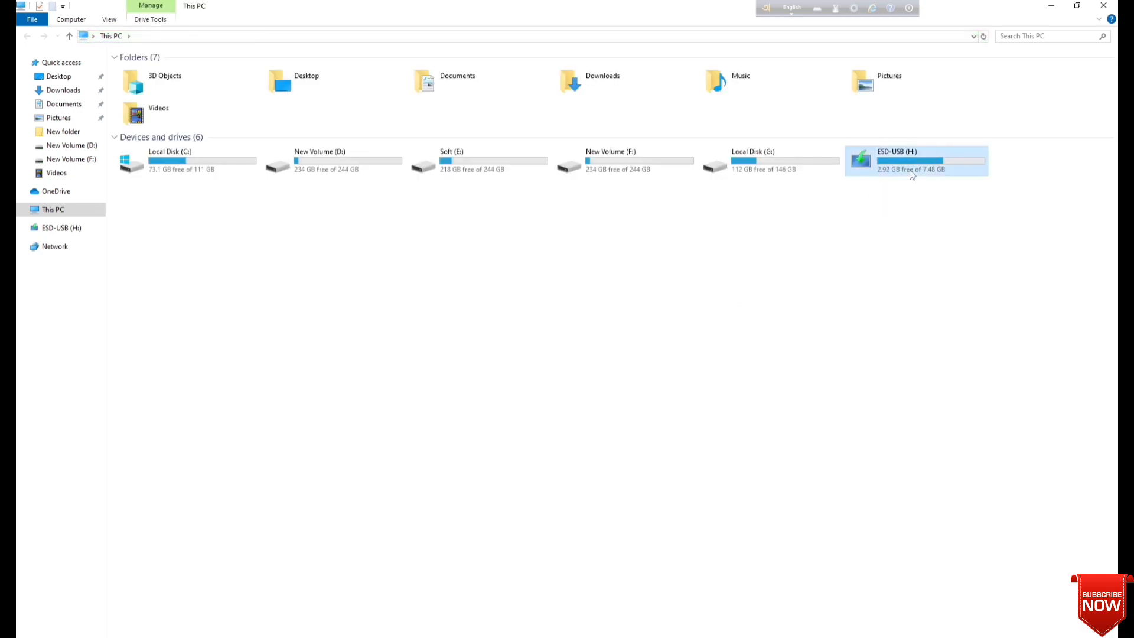
double_click(914, 160)
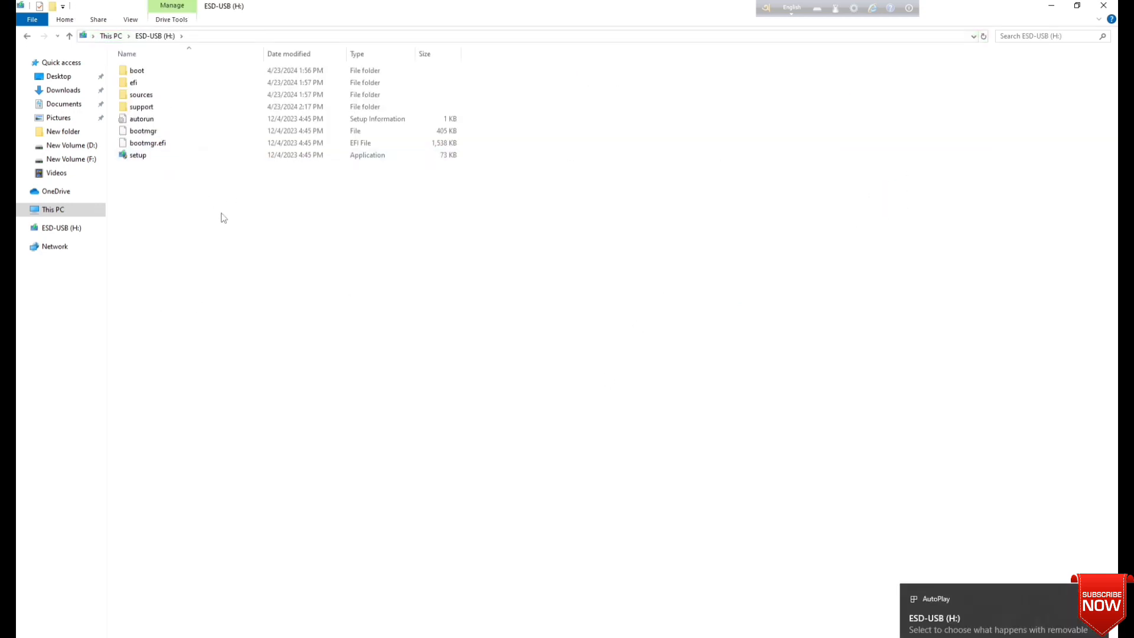
- Create a new folder named 'driver' on the USB, then launch the downloaded sp138478 package
right_click(225, 217)
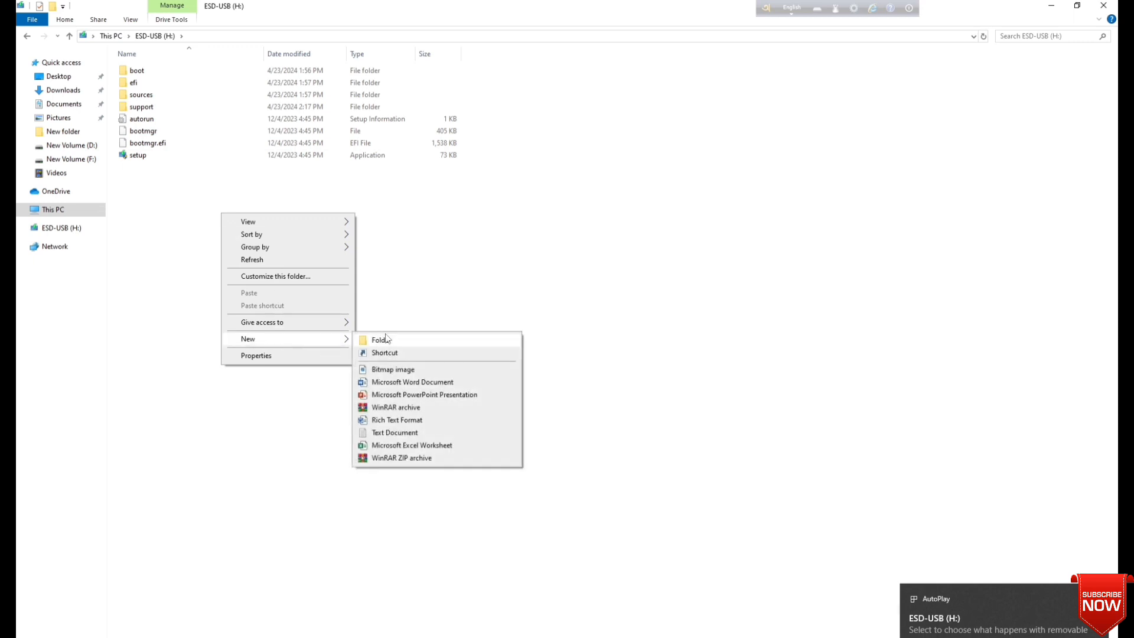
click(379, 339)
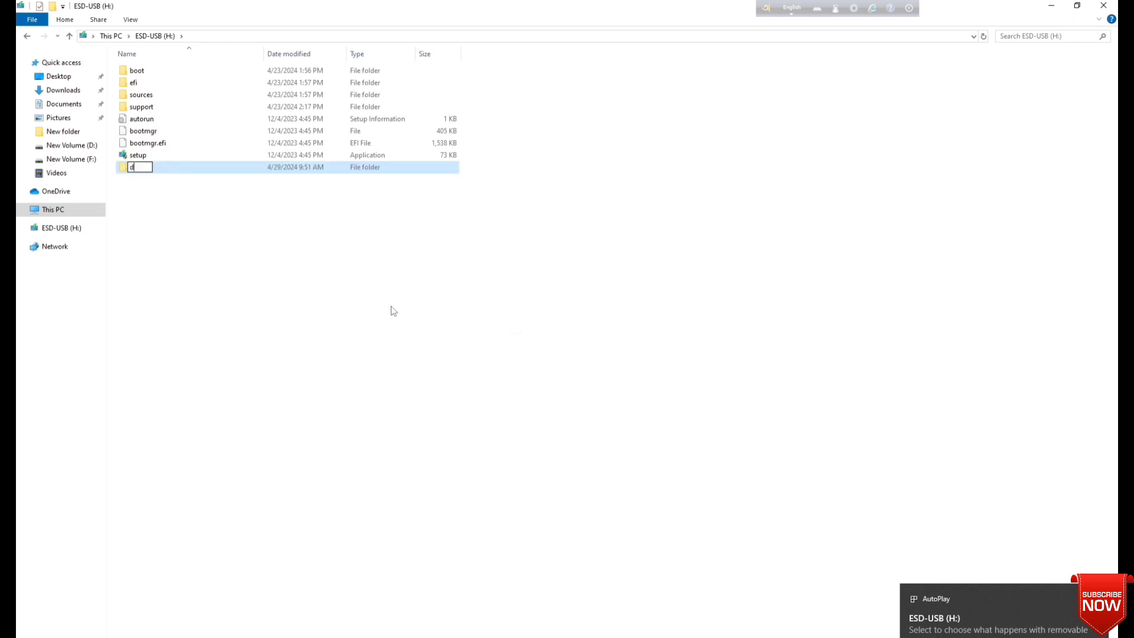
text(driver)
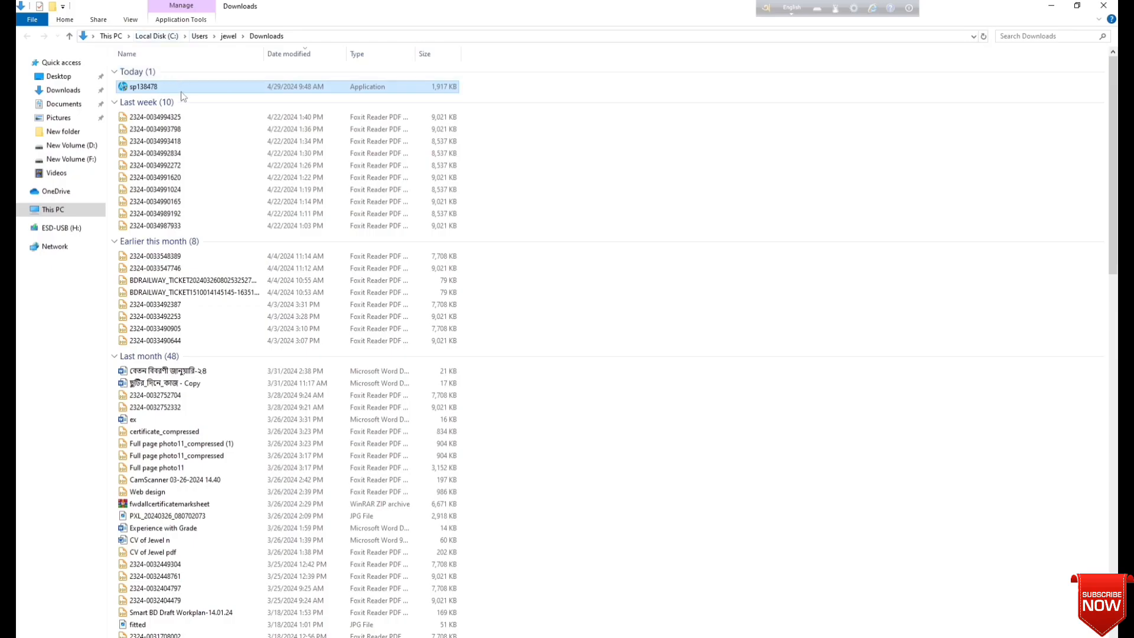
double_click(142, 87)
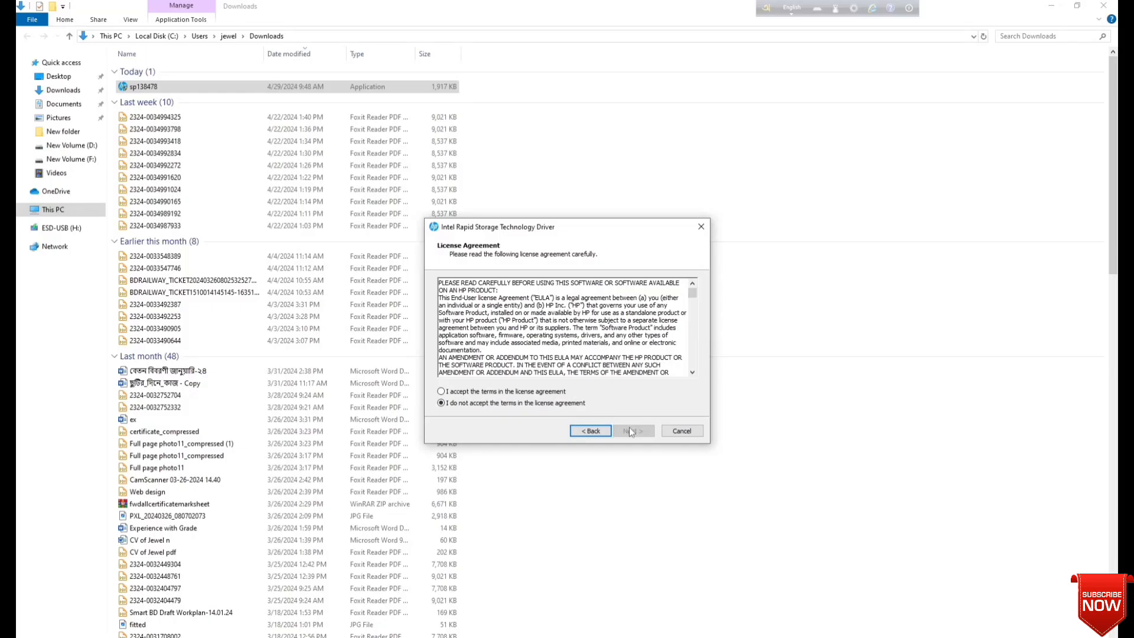
- Accept the licence and extract the driver files to H:\driver on the USB drive
click(632, 430)
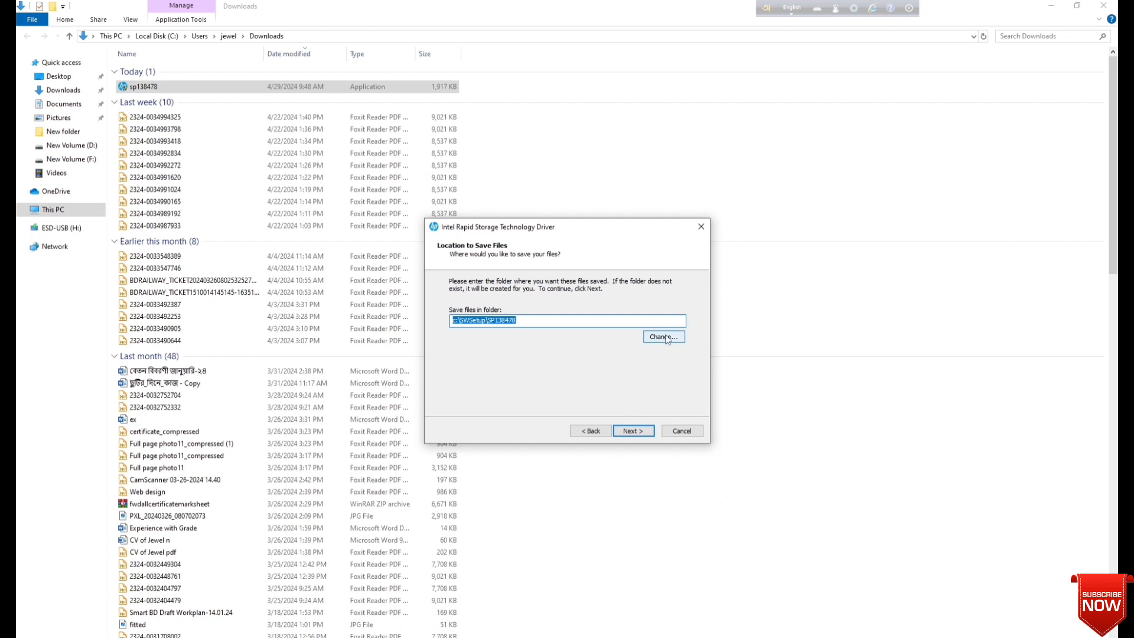
click(661, 337)
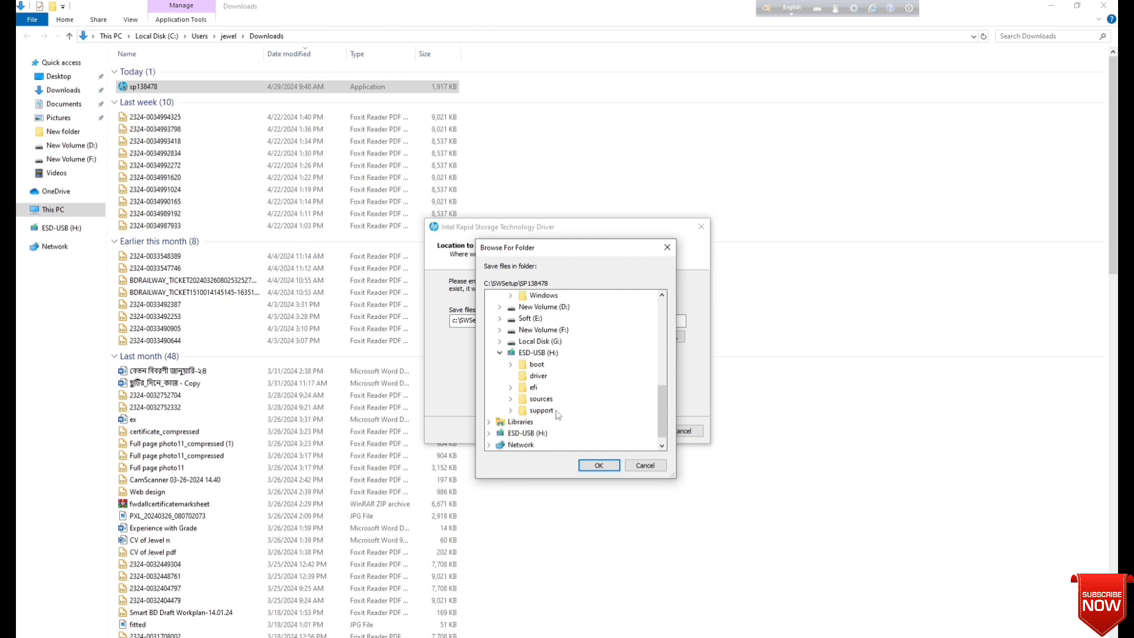
mouse_move(538, 375)
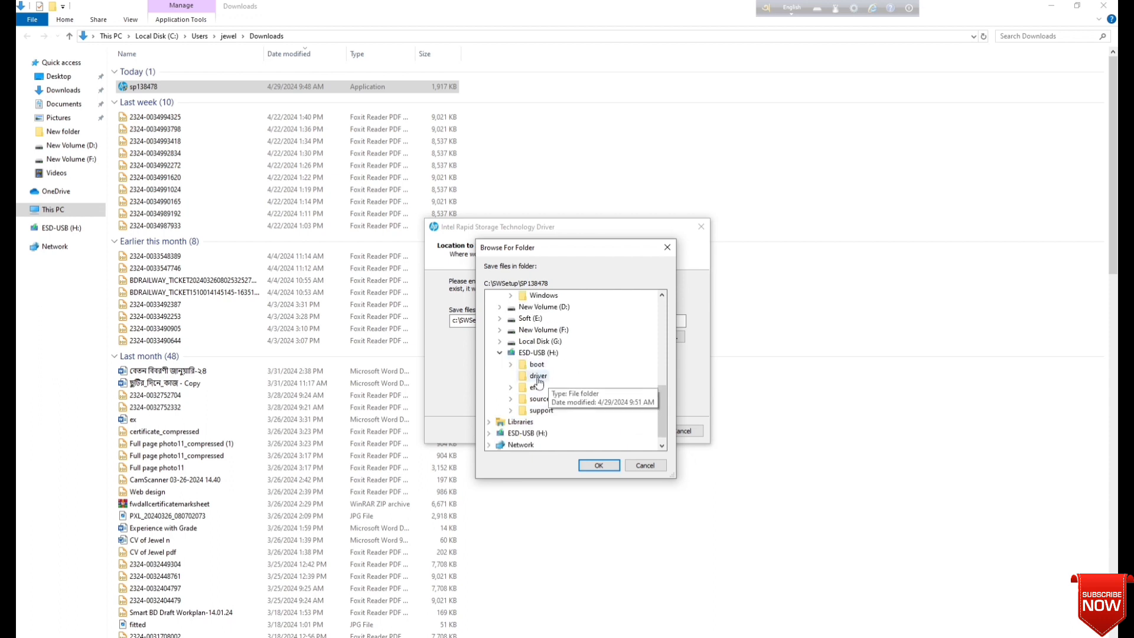
click(537, 375)
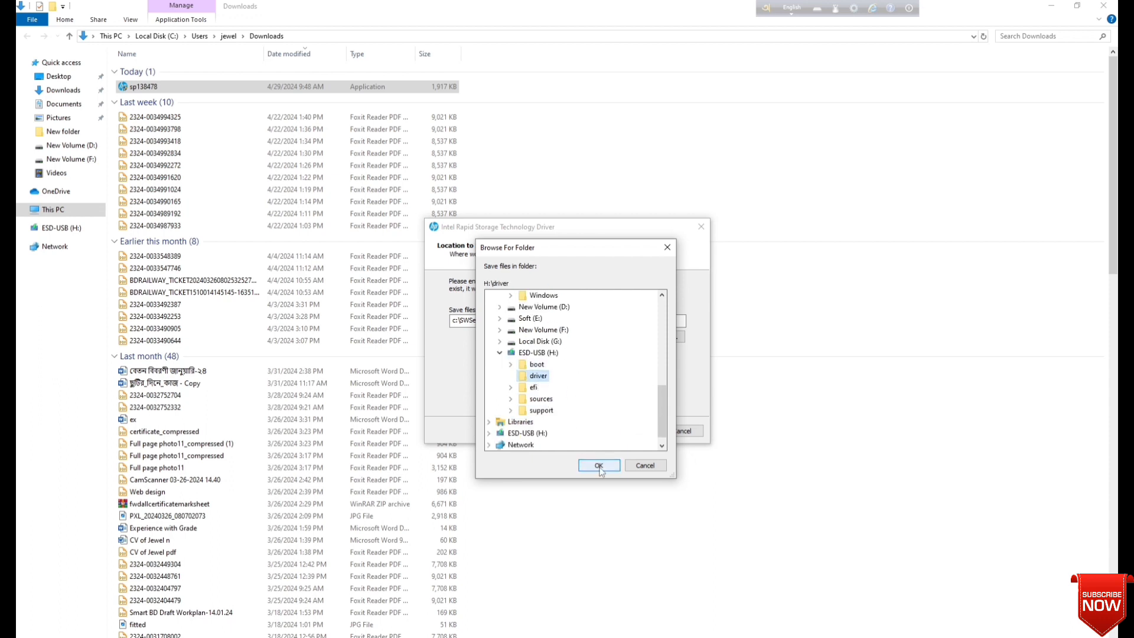
click(597, 465)
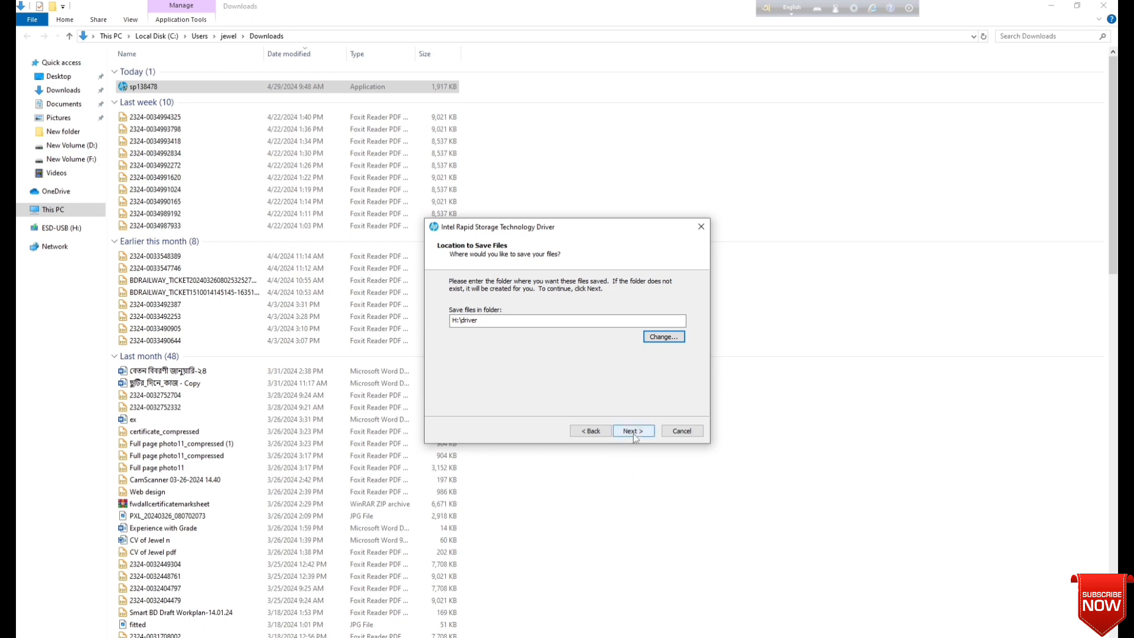
click(631, 429)
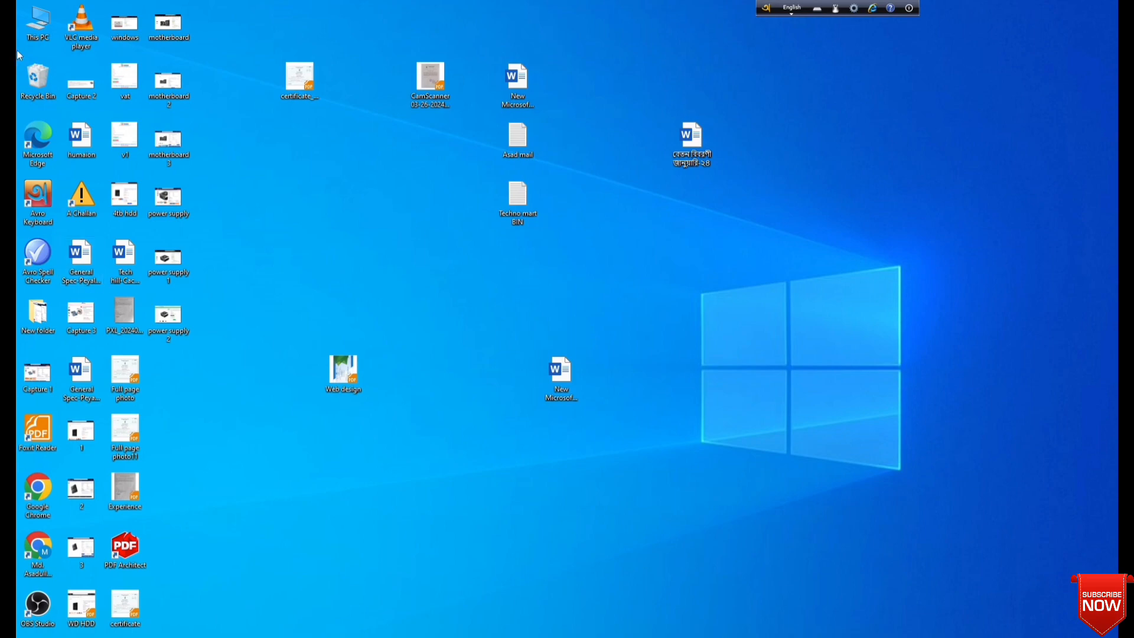
- Browse to the USB driver folder to verify dchu_1_VMD is there, then close the window
double_click(37, 18)
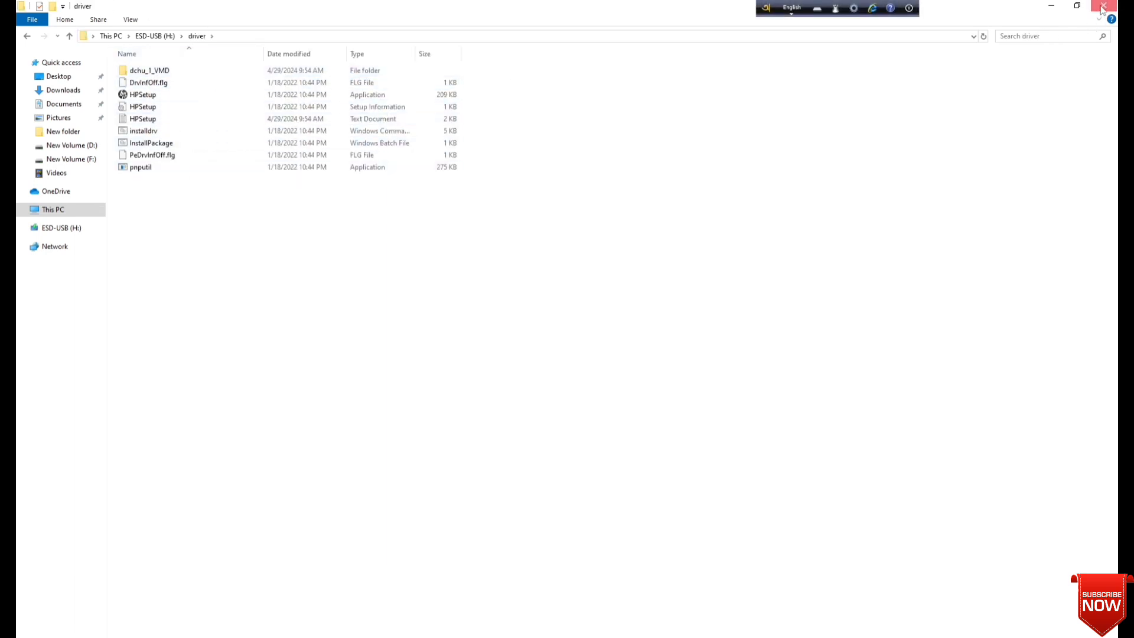
click(1103, 6)
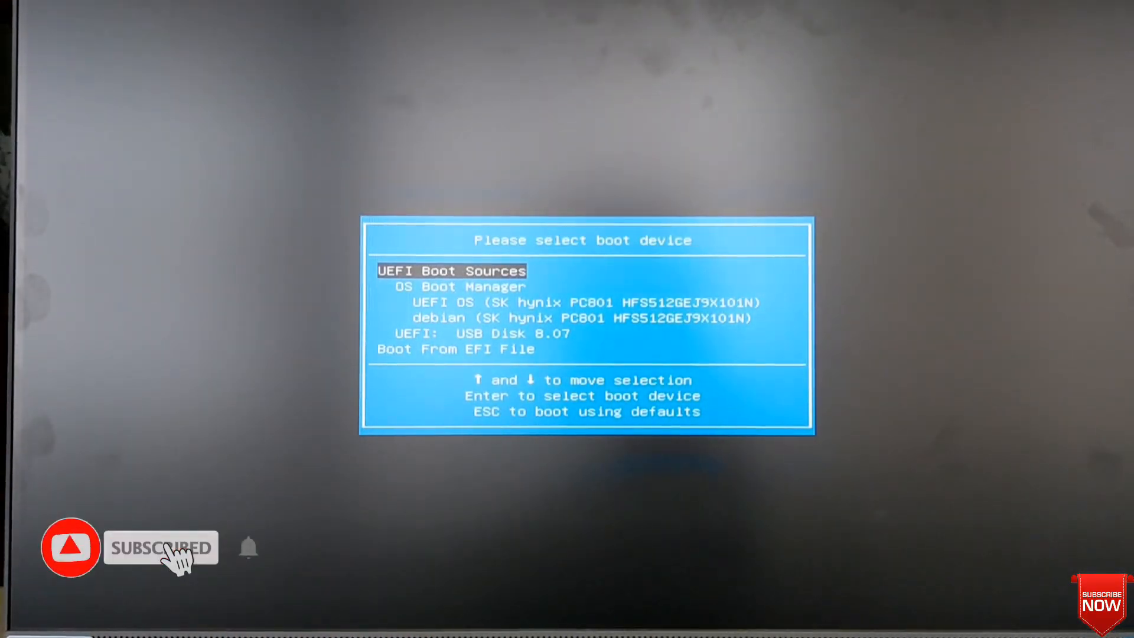
- Boot from the chosen device and continue with the English language settings
key(down)
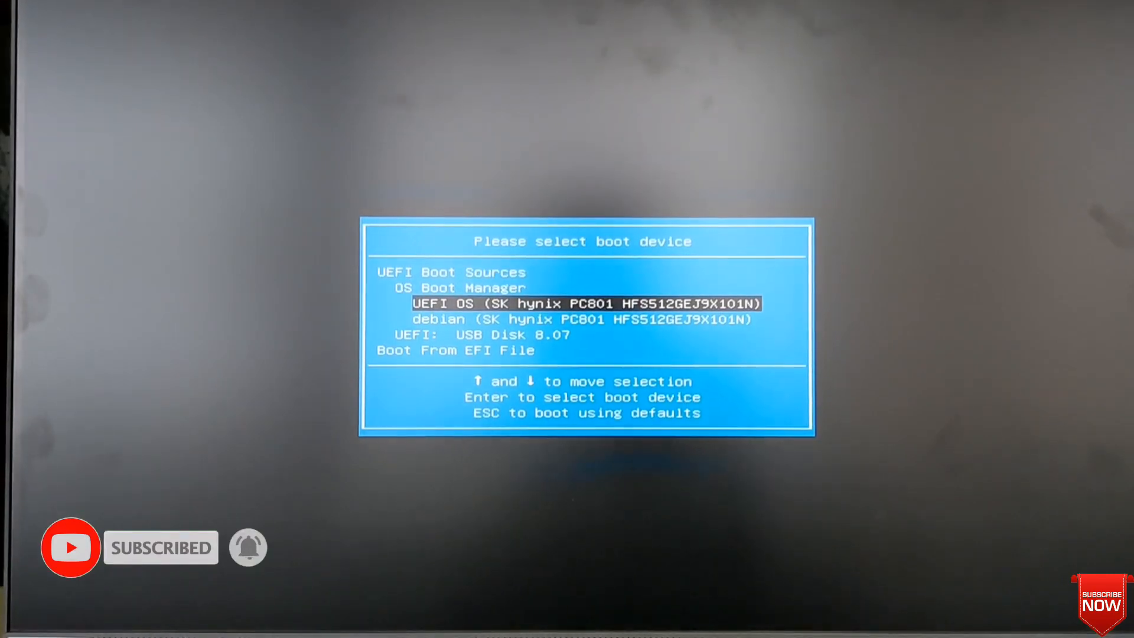
key(Down)
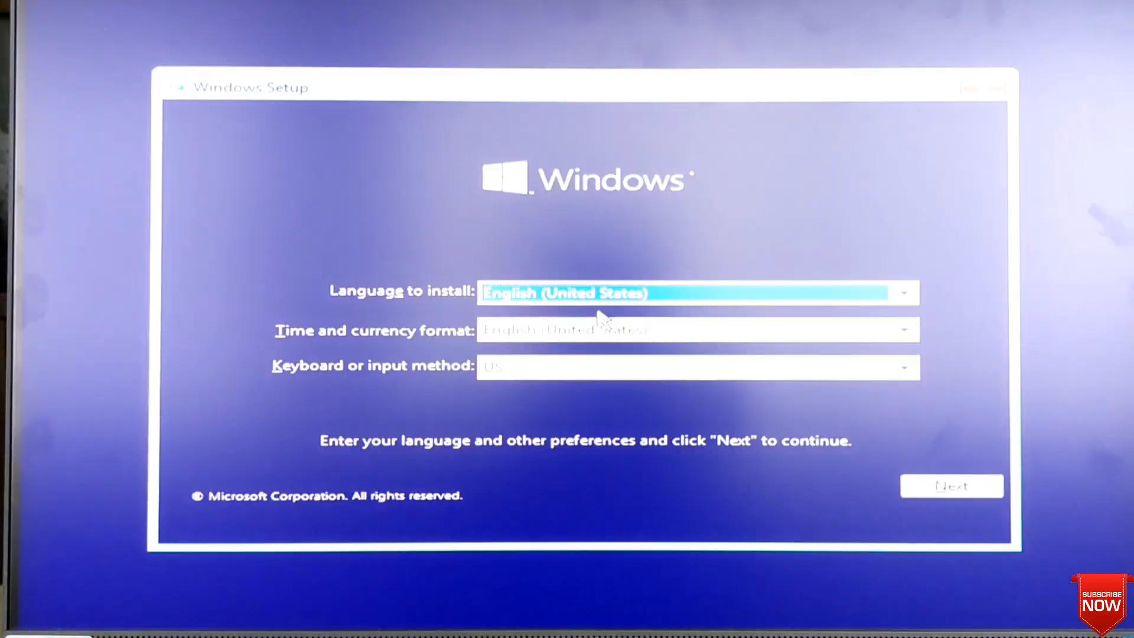
click(951, 485)
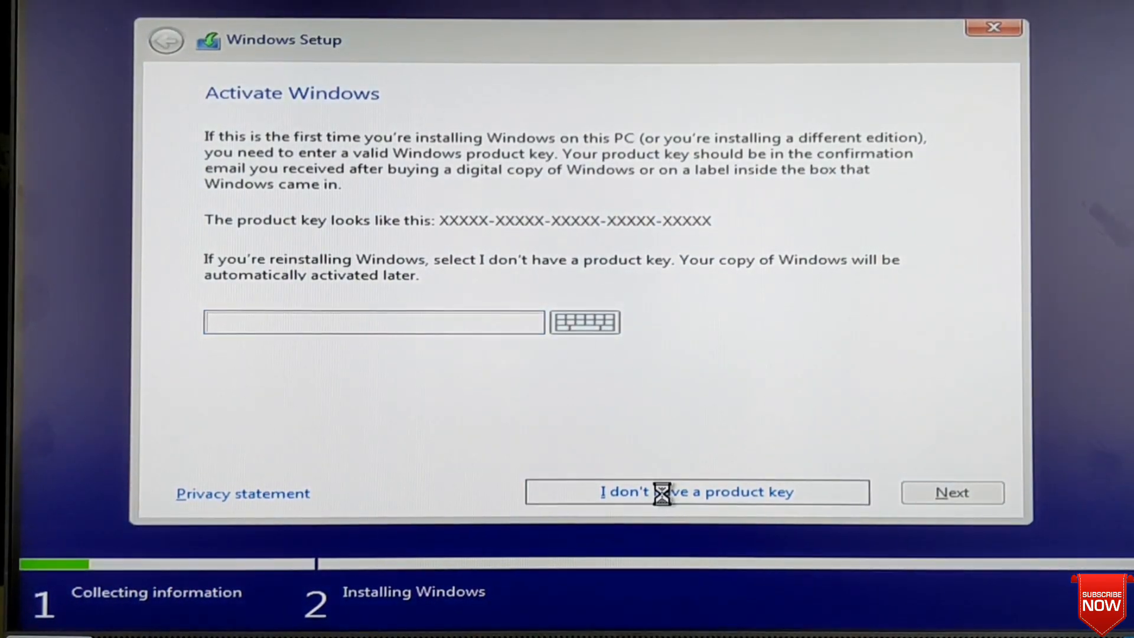
- Continue without a product key and install the Windows 10 Pro edition
click(695, 492)
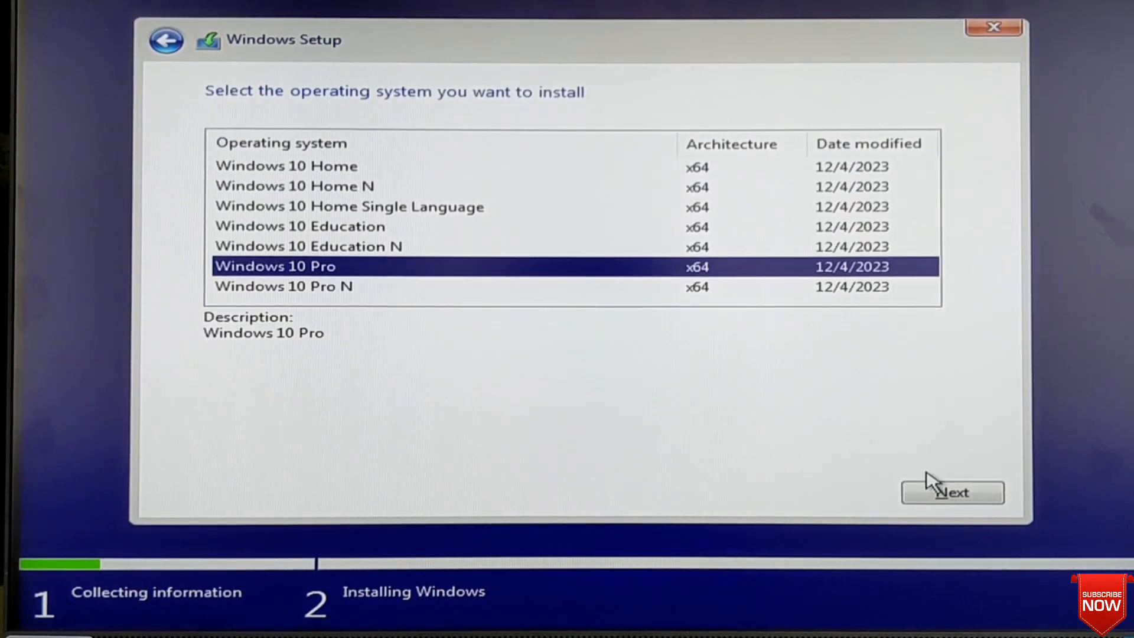
click(953, 492)
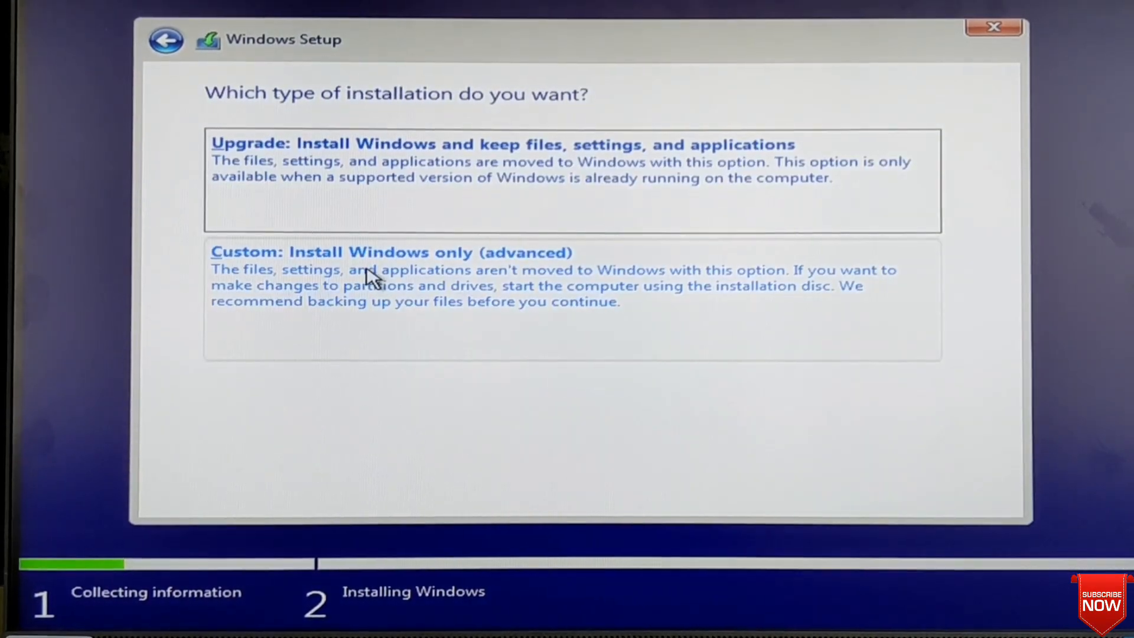
- Choose Custom: Install Windows only and browse for a storage driver to load
click(391, 270)
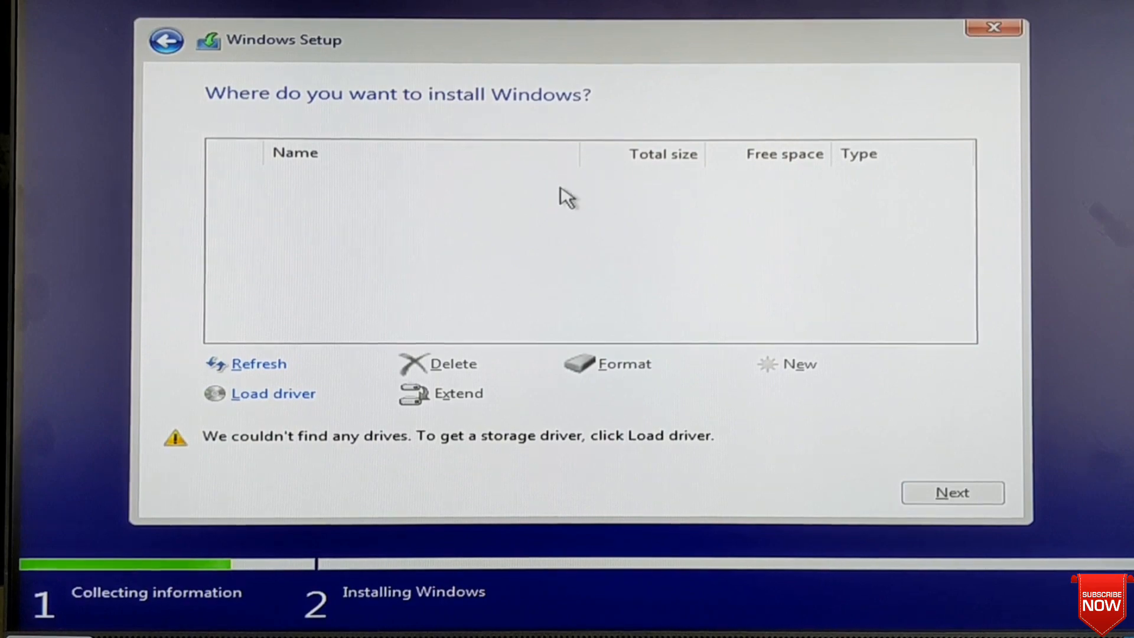
mouse_move(616, 234)
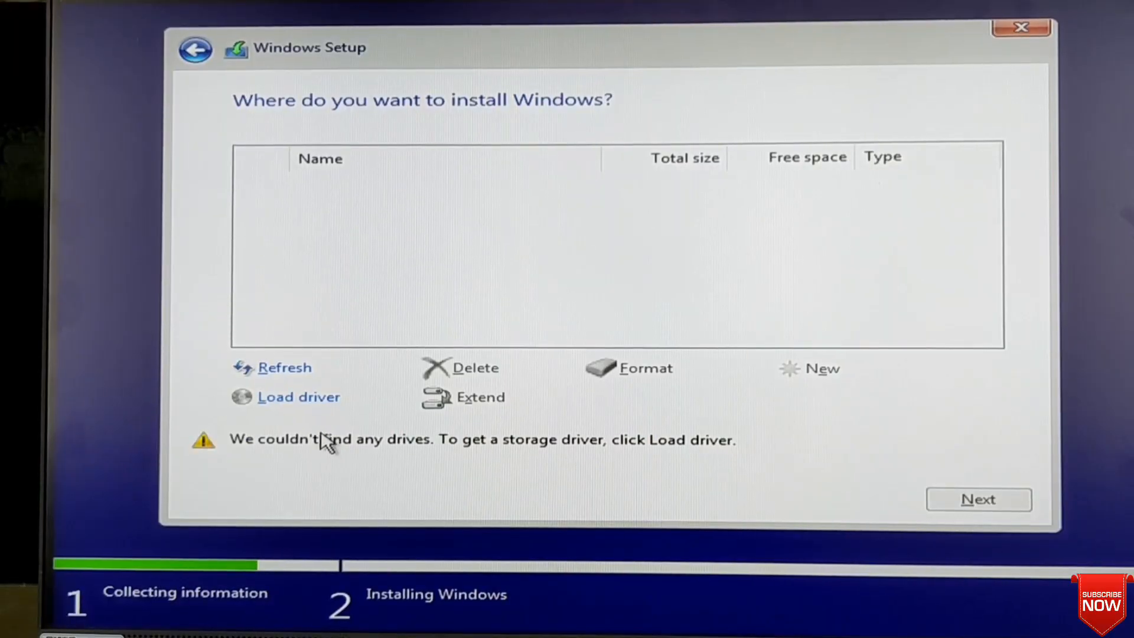
mouse_move(297, 397)
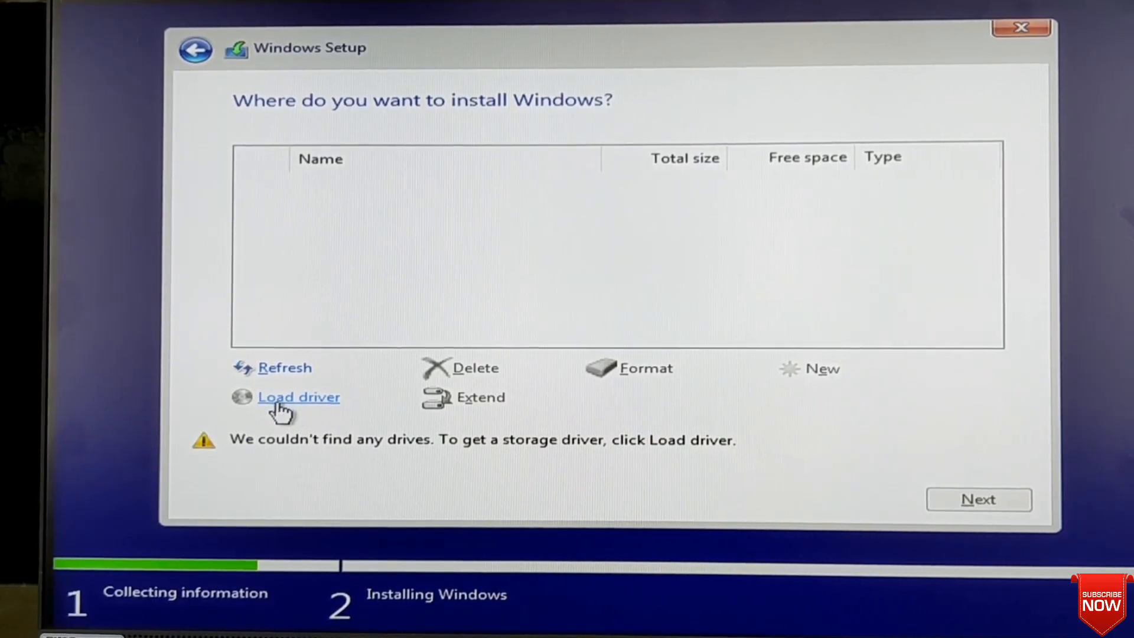
click(298, 397)
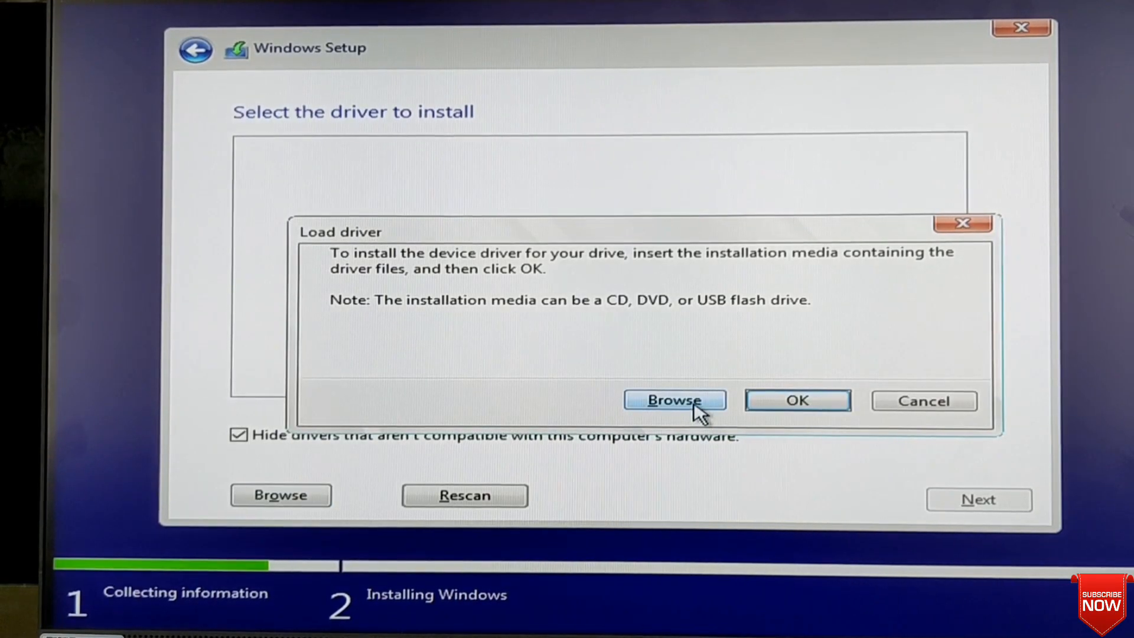
click(674, 400)
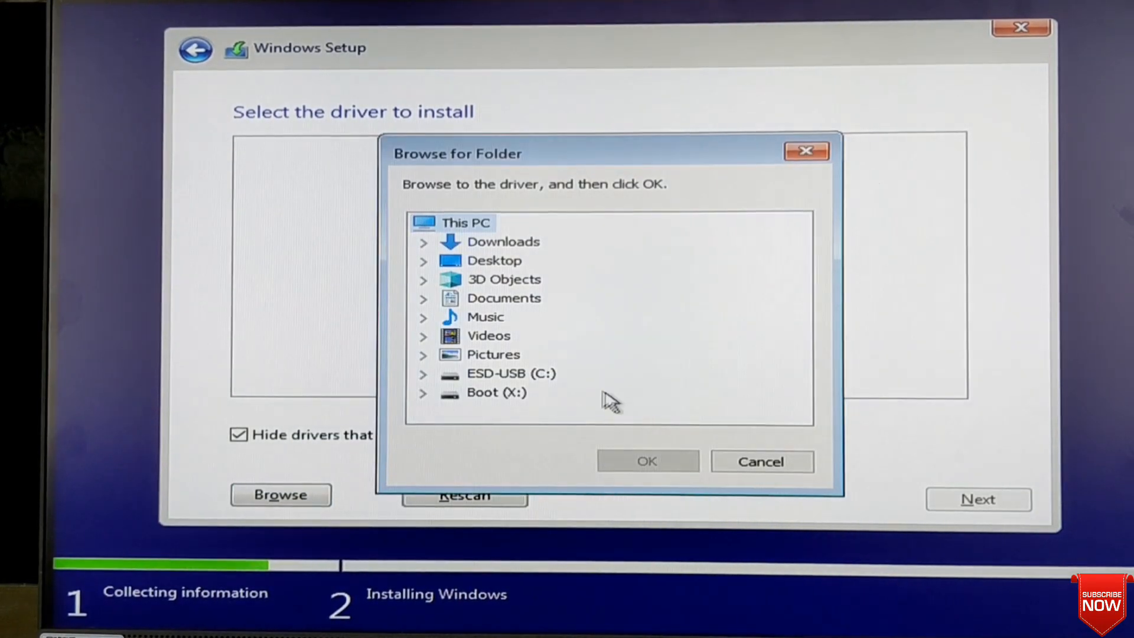
mouse_move(425, 385)
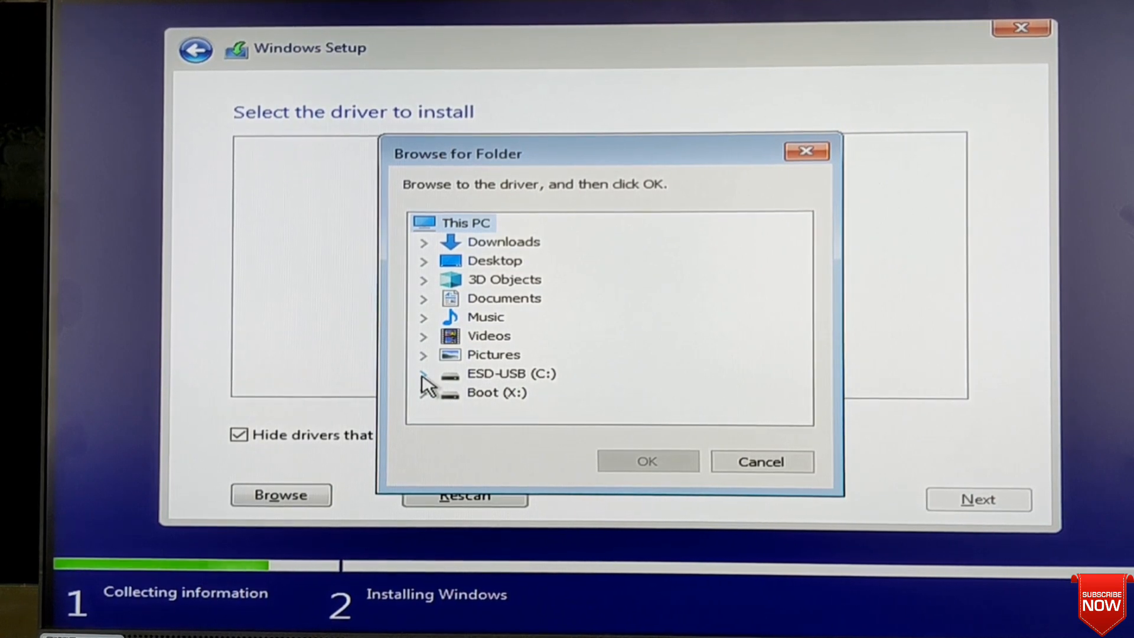
- Select the dchu_1_VMD folder under ESD-USB > driver as the driver location
click(424, 374)
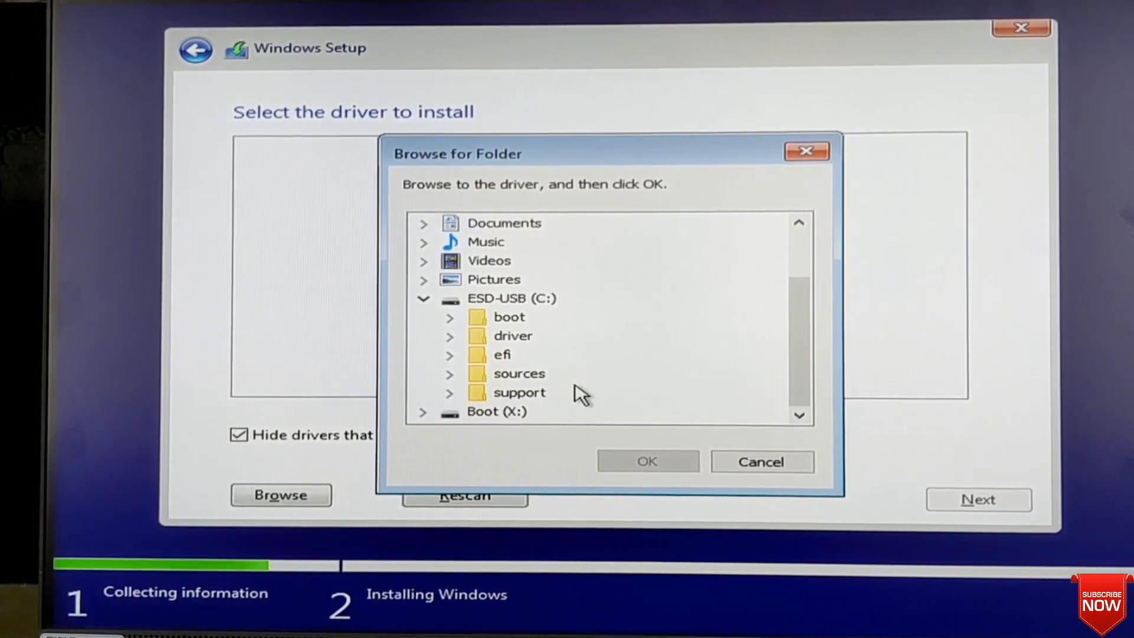
click(512, 334)
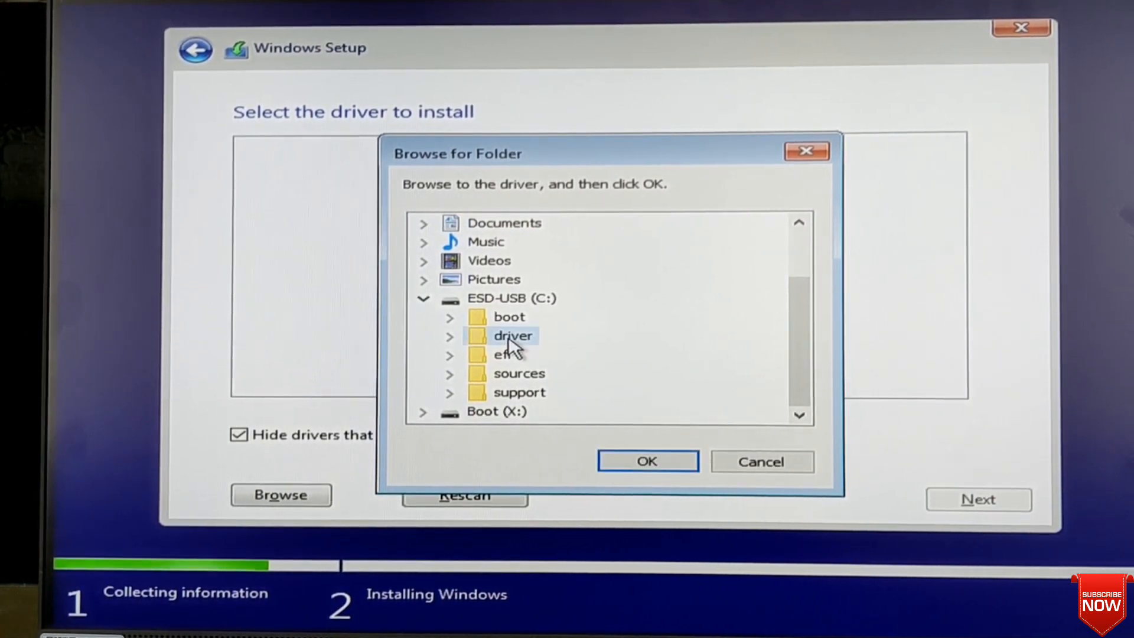
click(448, 335)
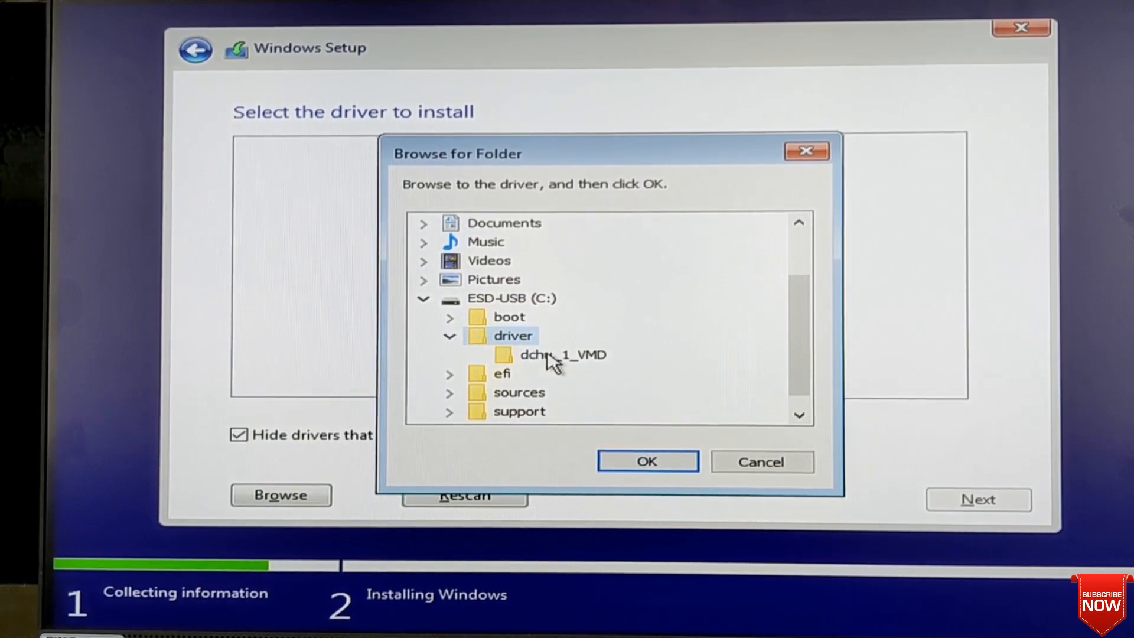
click(562, 354)
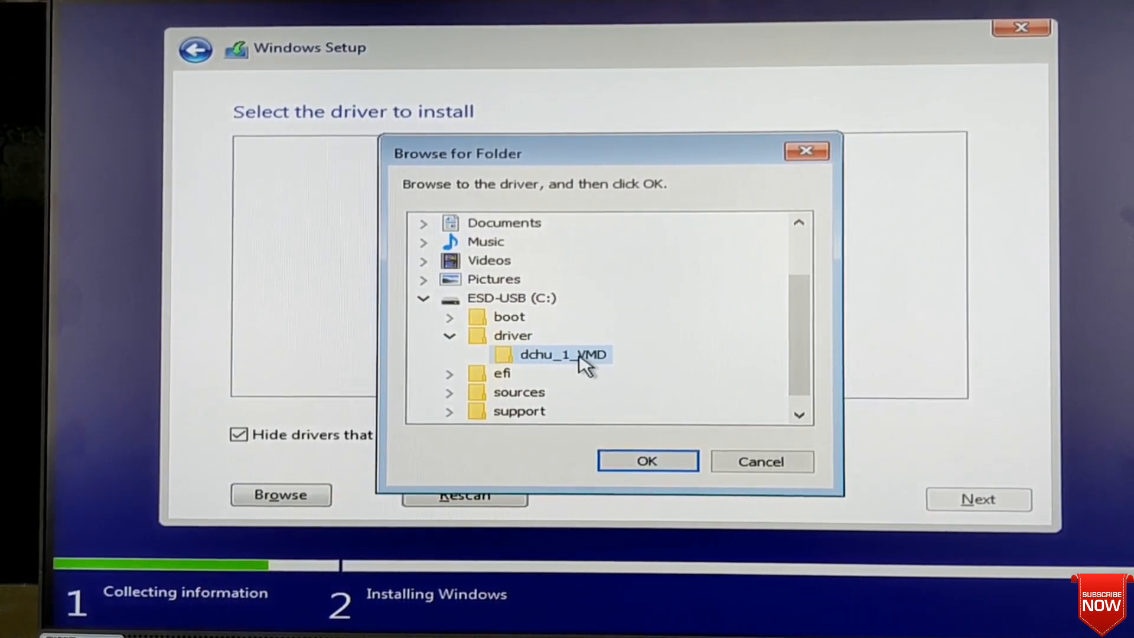
click(646, 461)
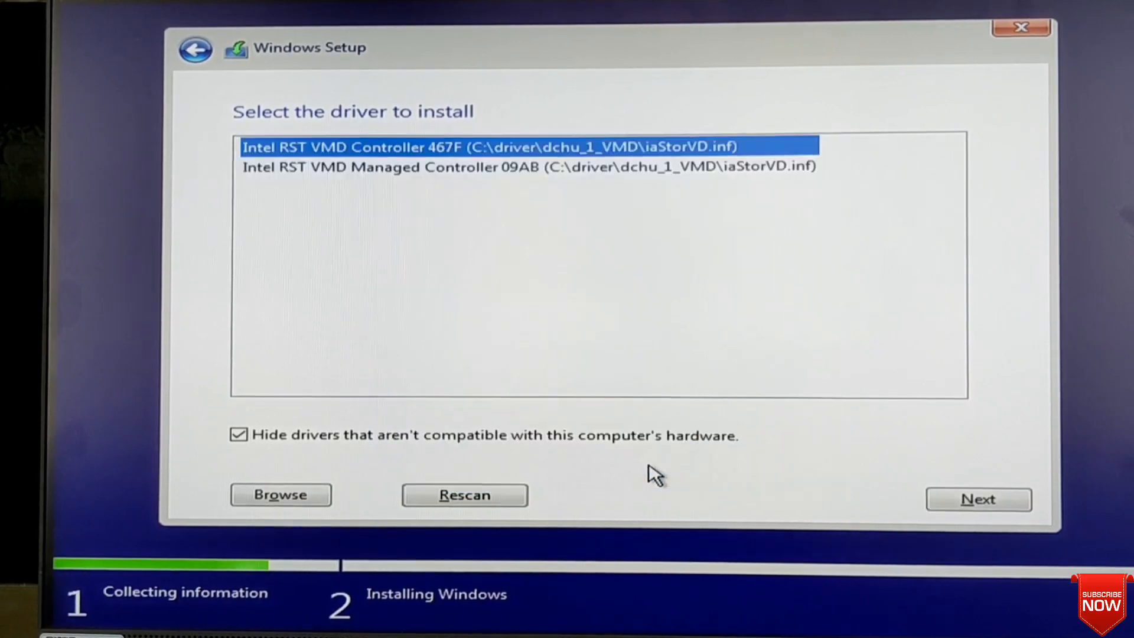
mouse_move(379, 180)
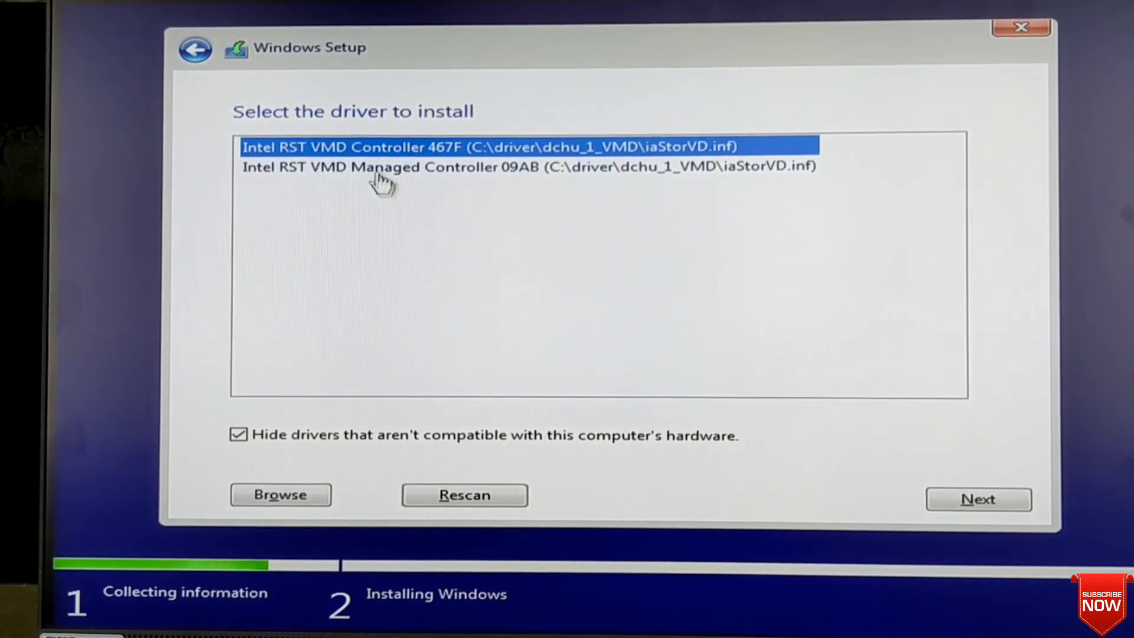
mouse_move(398, 192)
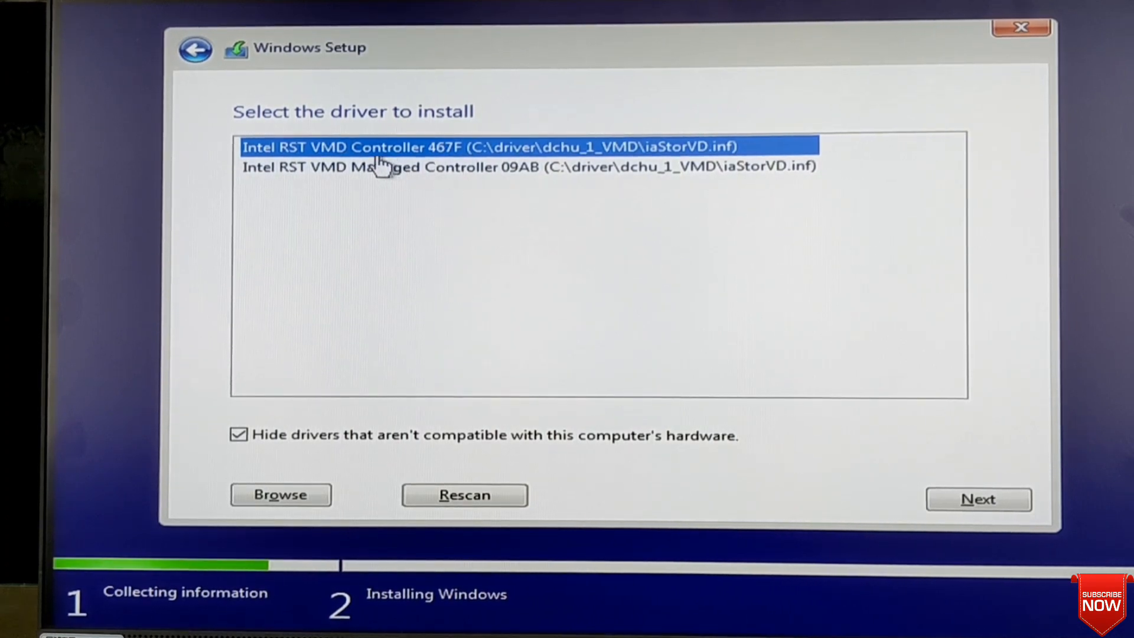
- Load the Intel RST VMD Controller 467F driver so Drive 1's partitions appear
click(978, 499)
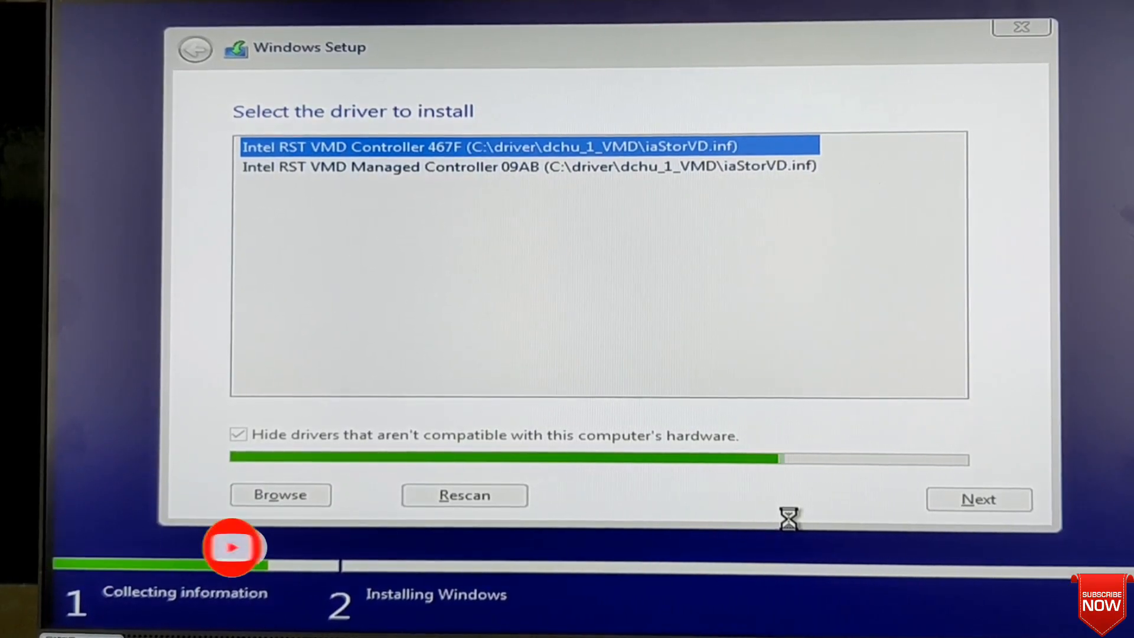
click(978, 498)
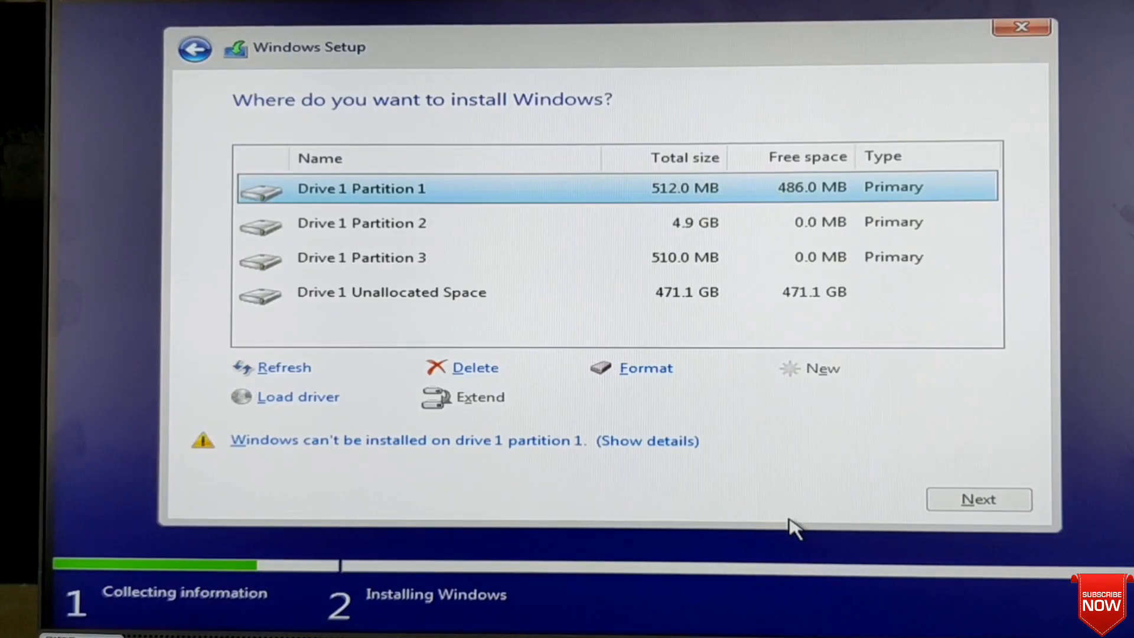
mouse_move(689, 276)
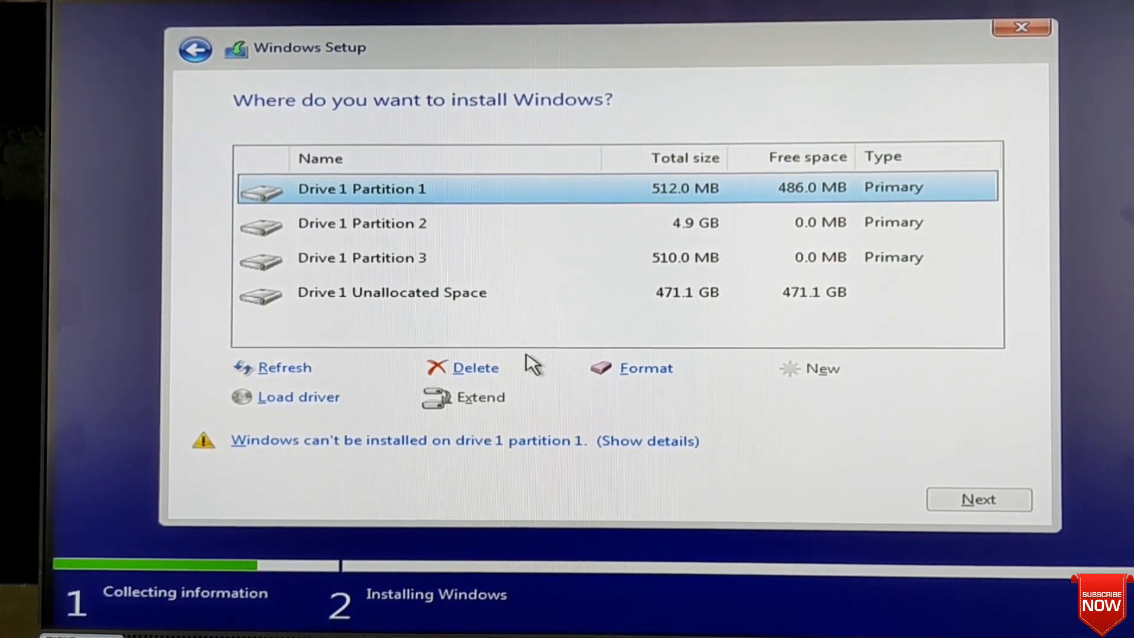
mouse_move(477, 367)
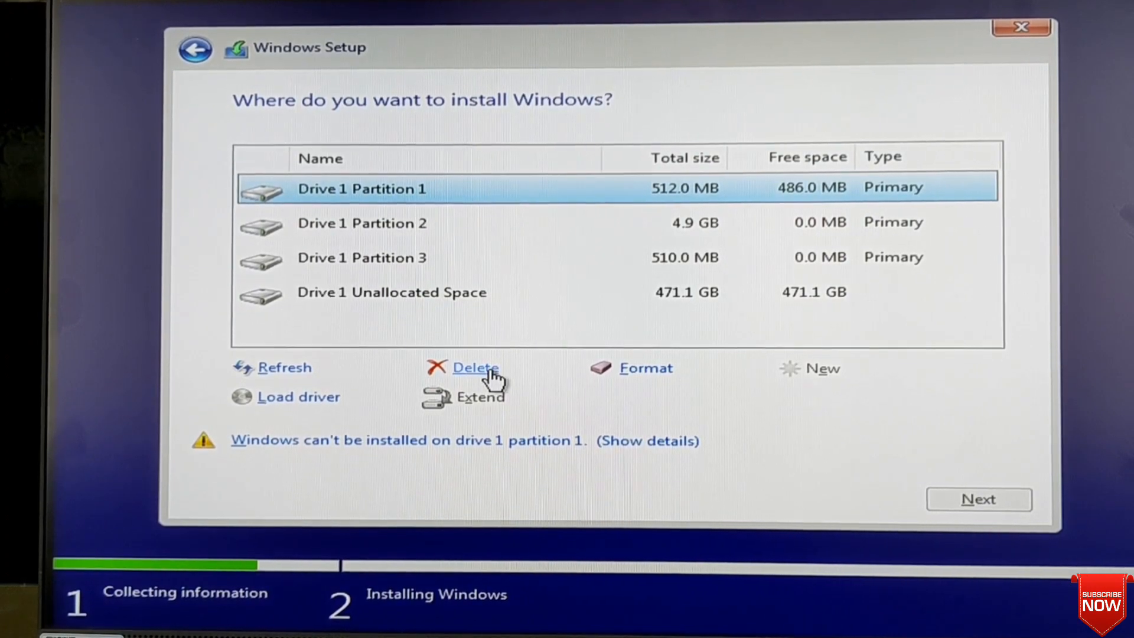